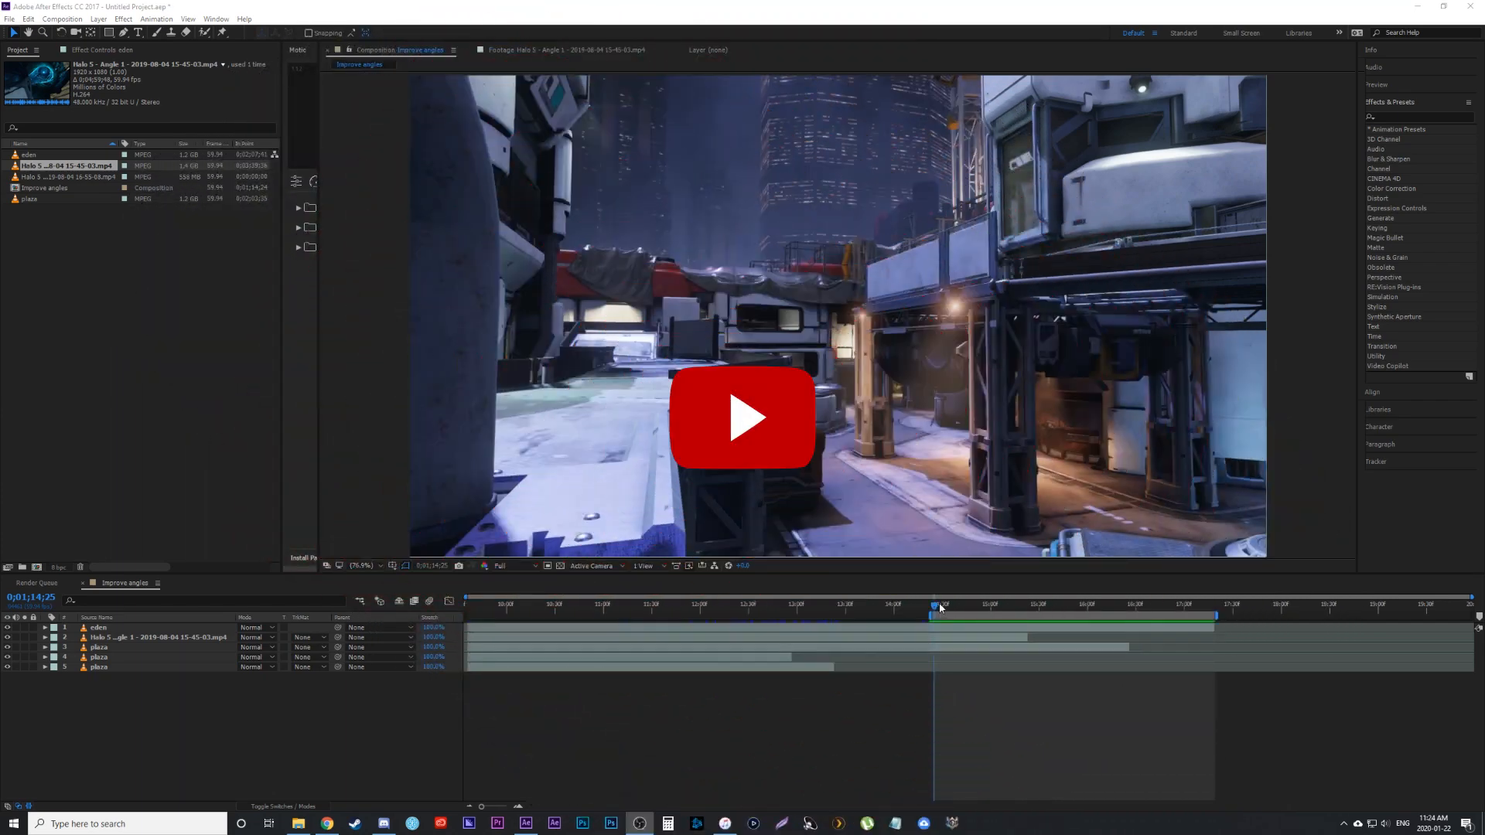
Step: Scrub along the time ruler to preview the parallax pipes shot later in the clip
click(741, 418)
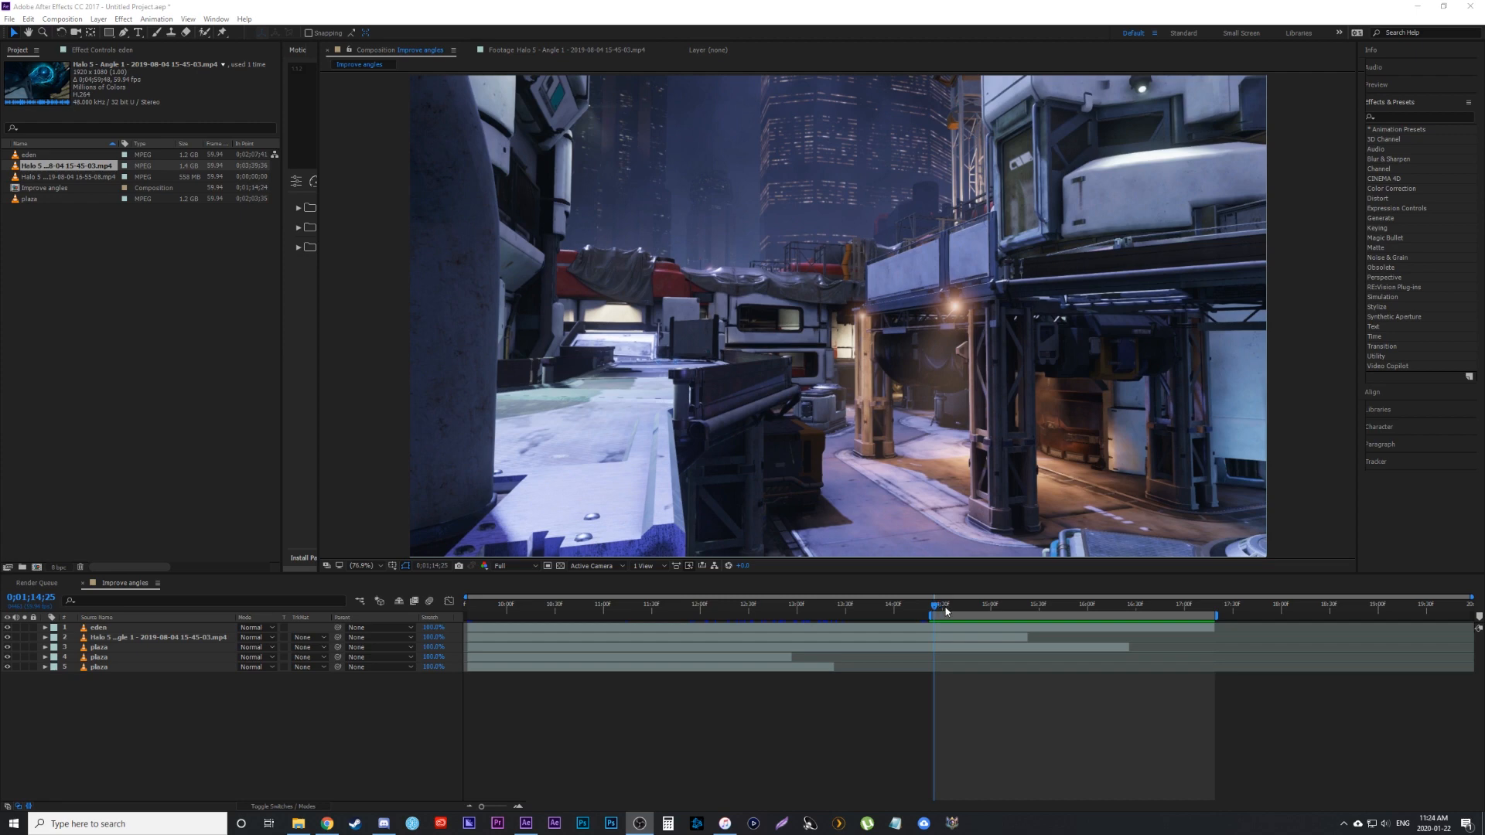
drag(933, 605, 1117, 605)
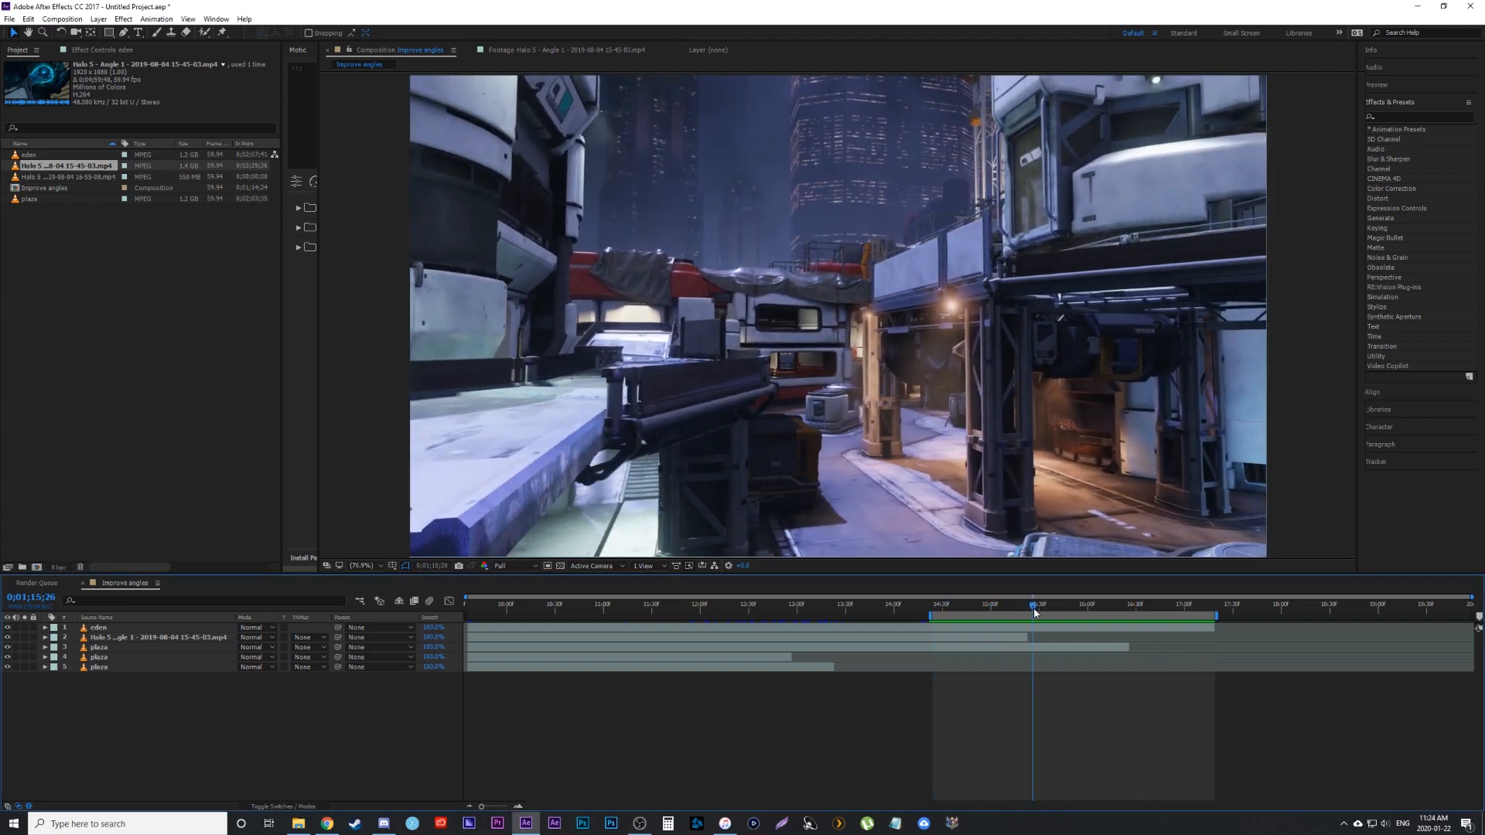
click(933, 611)
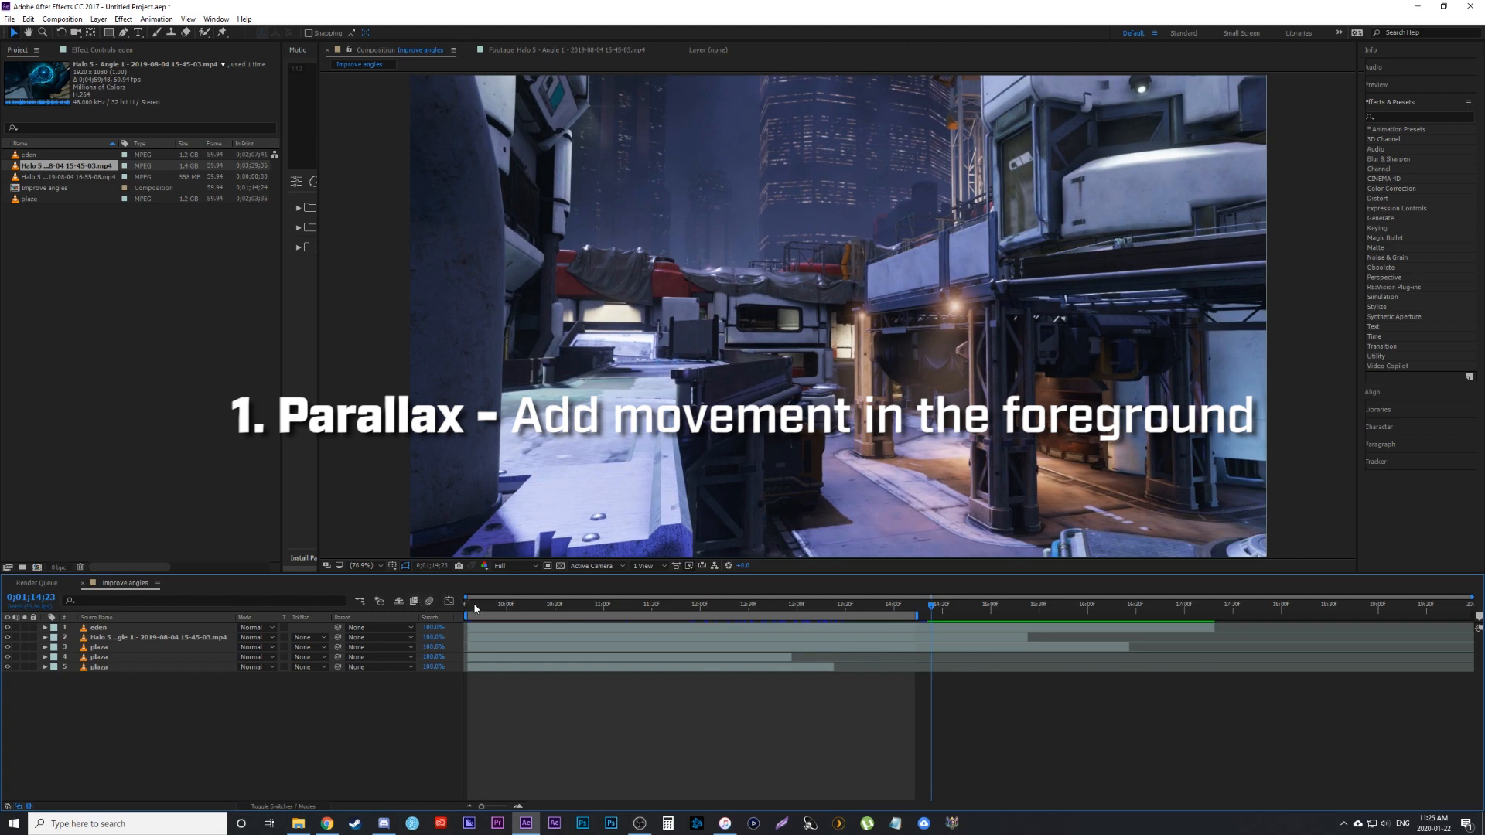
click(549, 603)
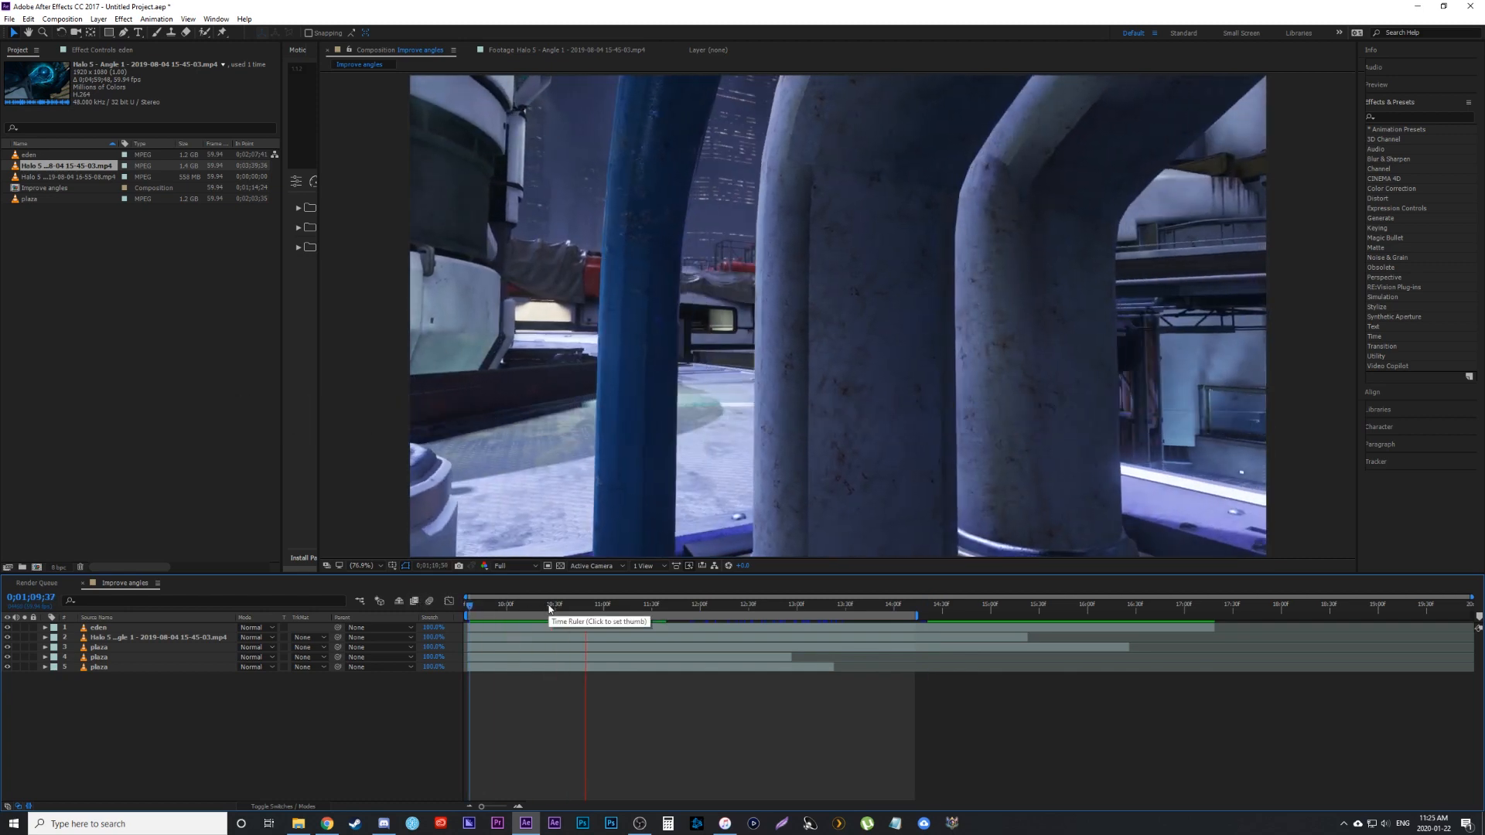
click(860, 606)
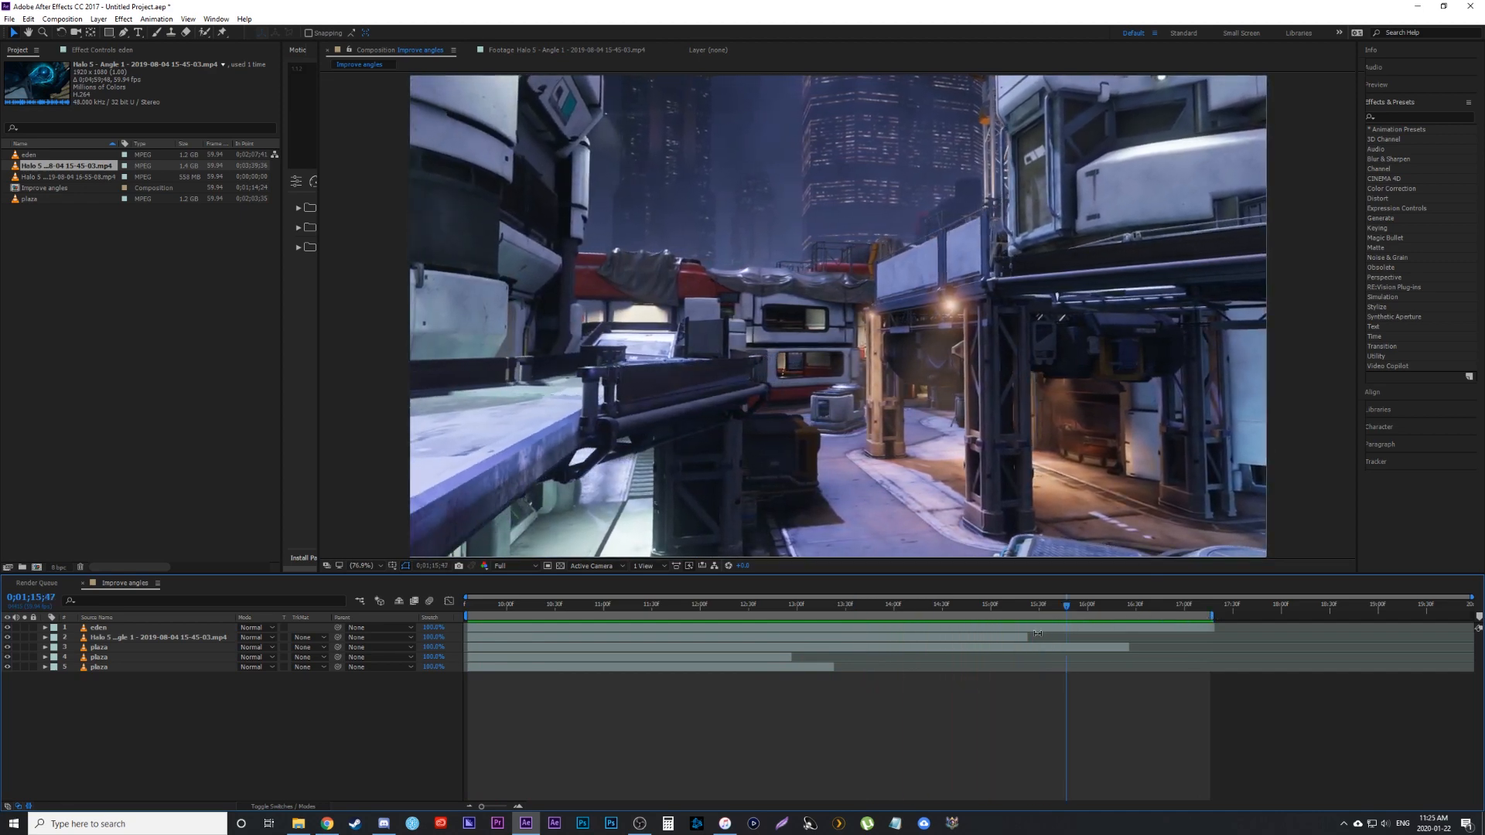
mouse_move(1006, 422)
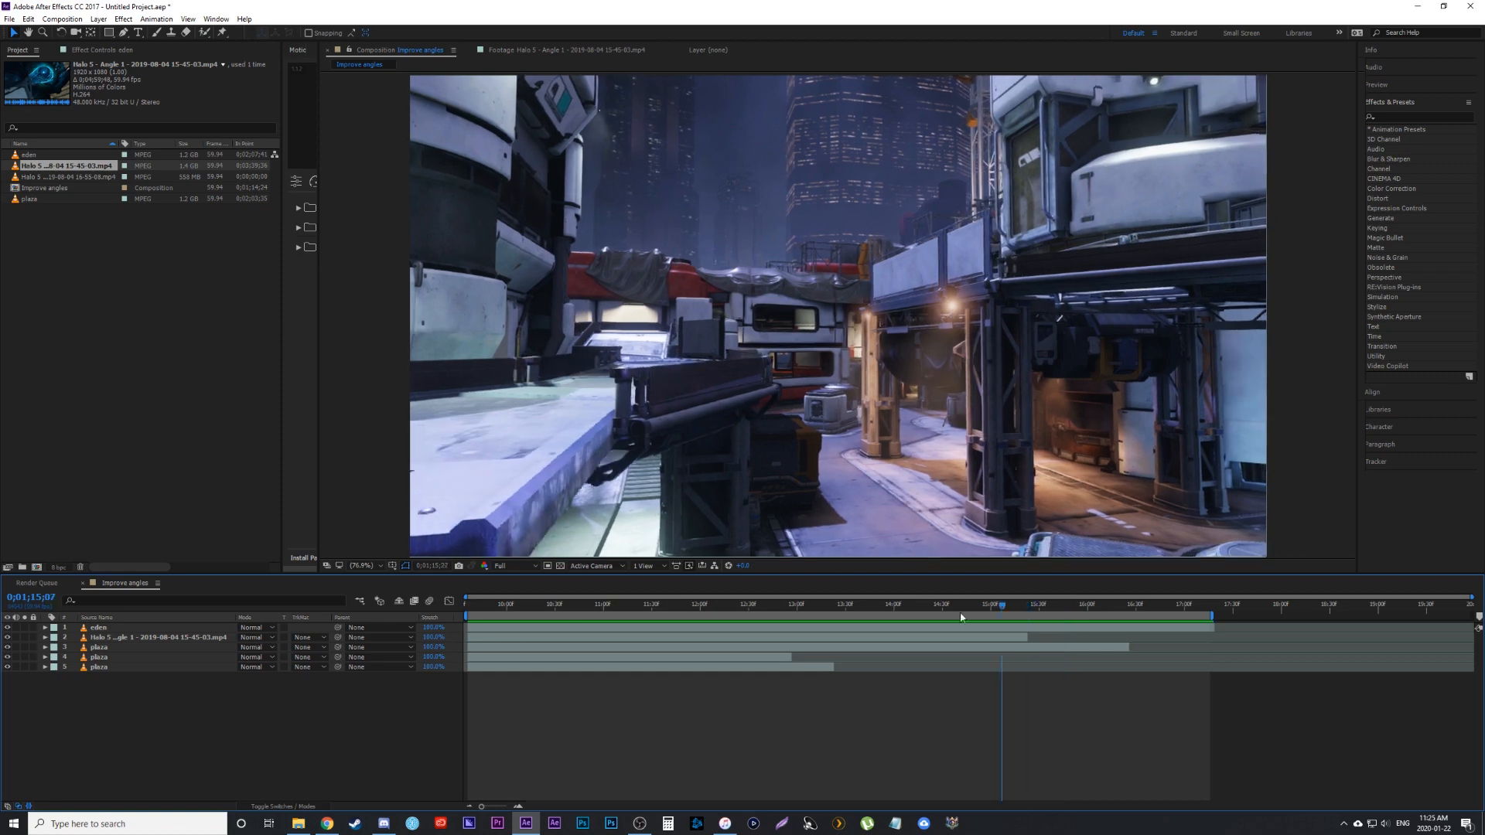
Step: Return to the start of the composition and park the time early in the opening pipes shot
click(975, 603)
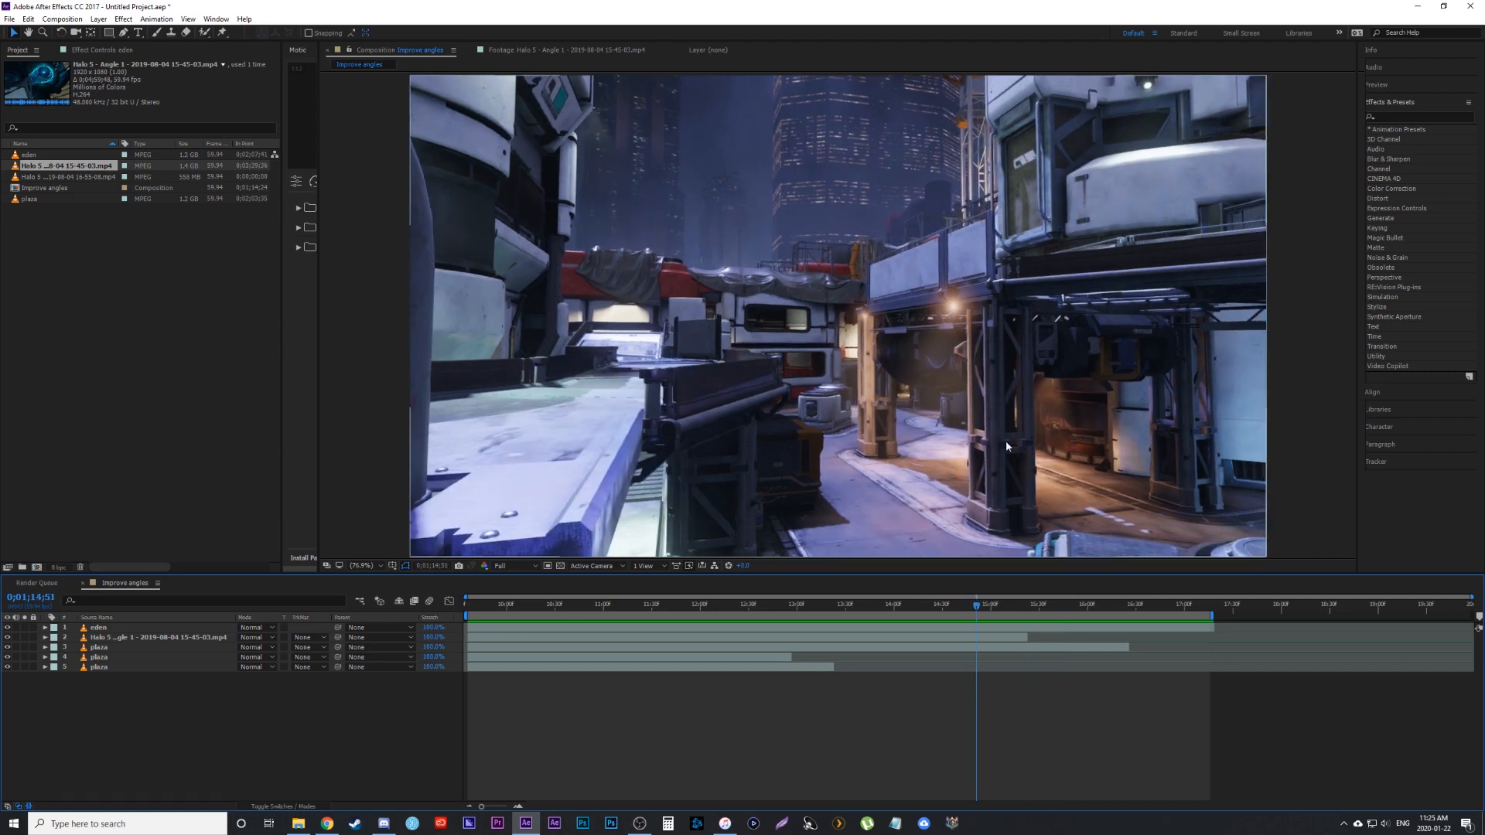
mouse_move(922, 412)
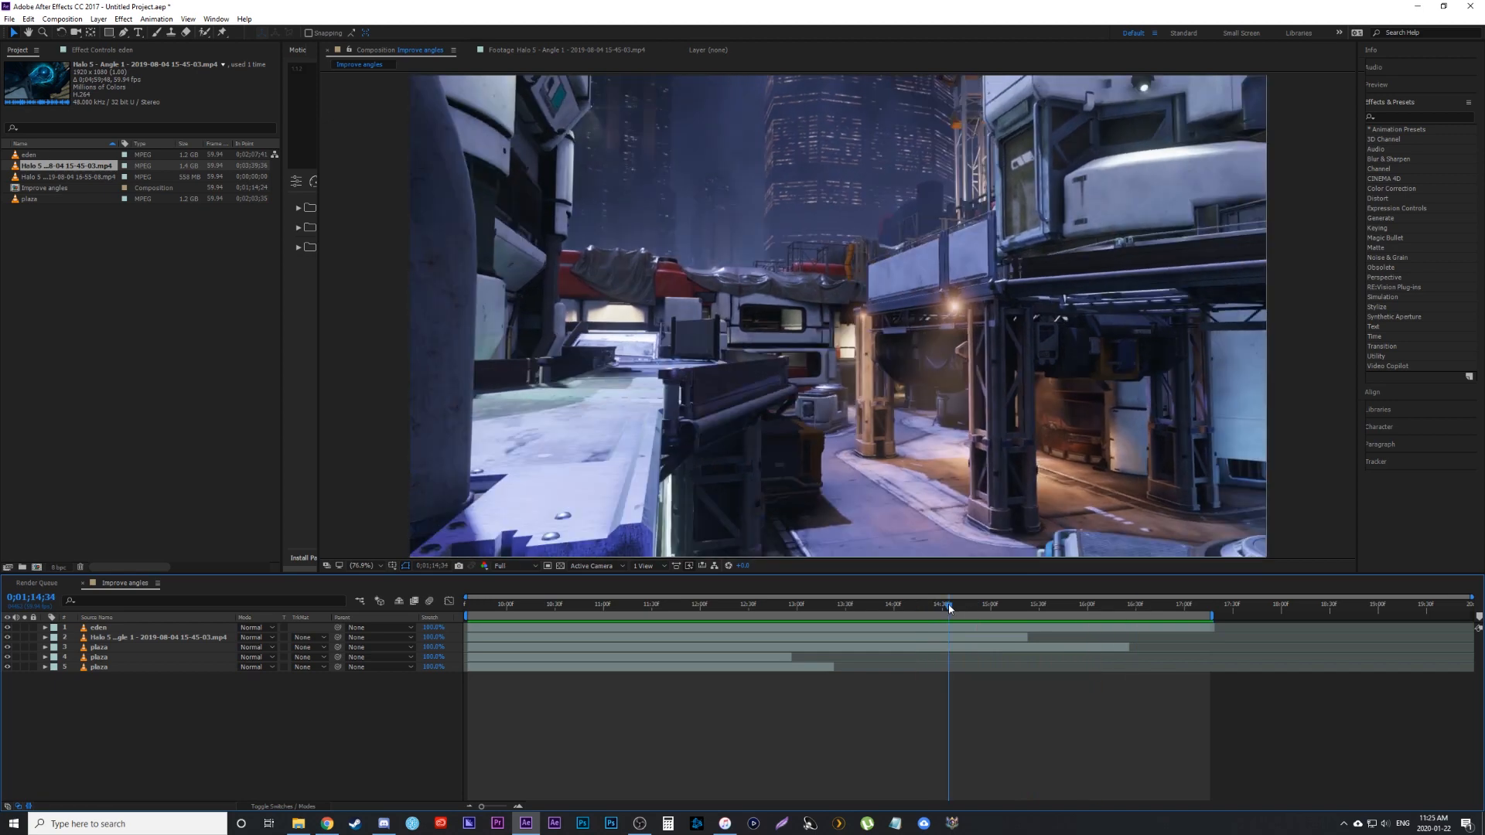
mouse_move(951, 581)
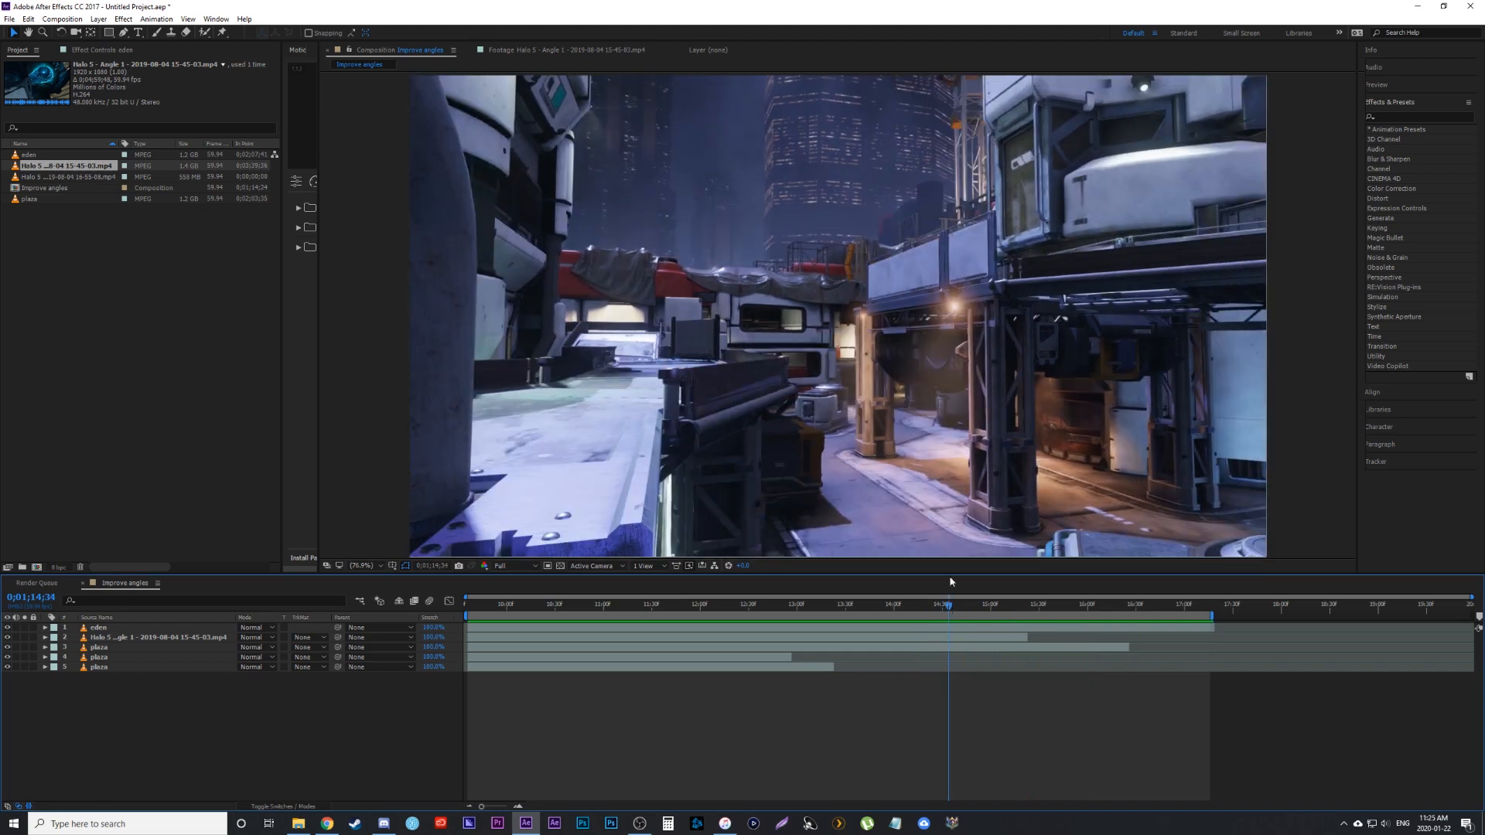
click(473, 612)
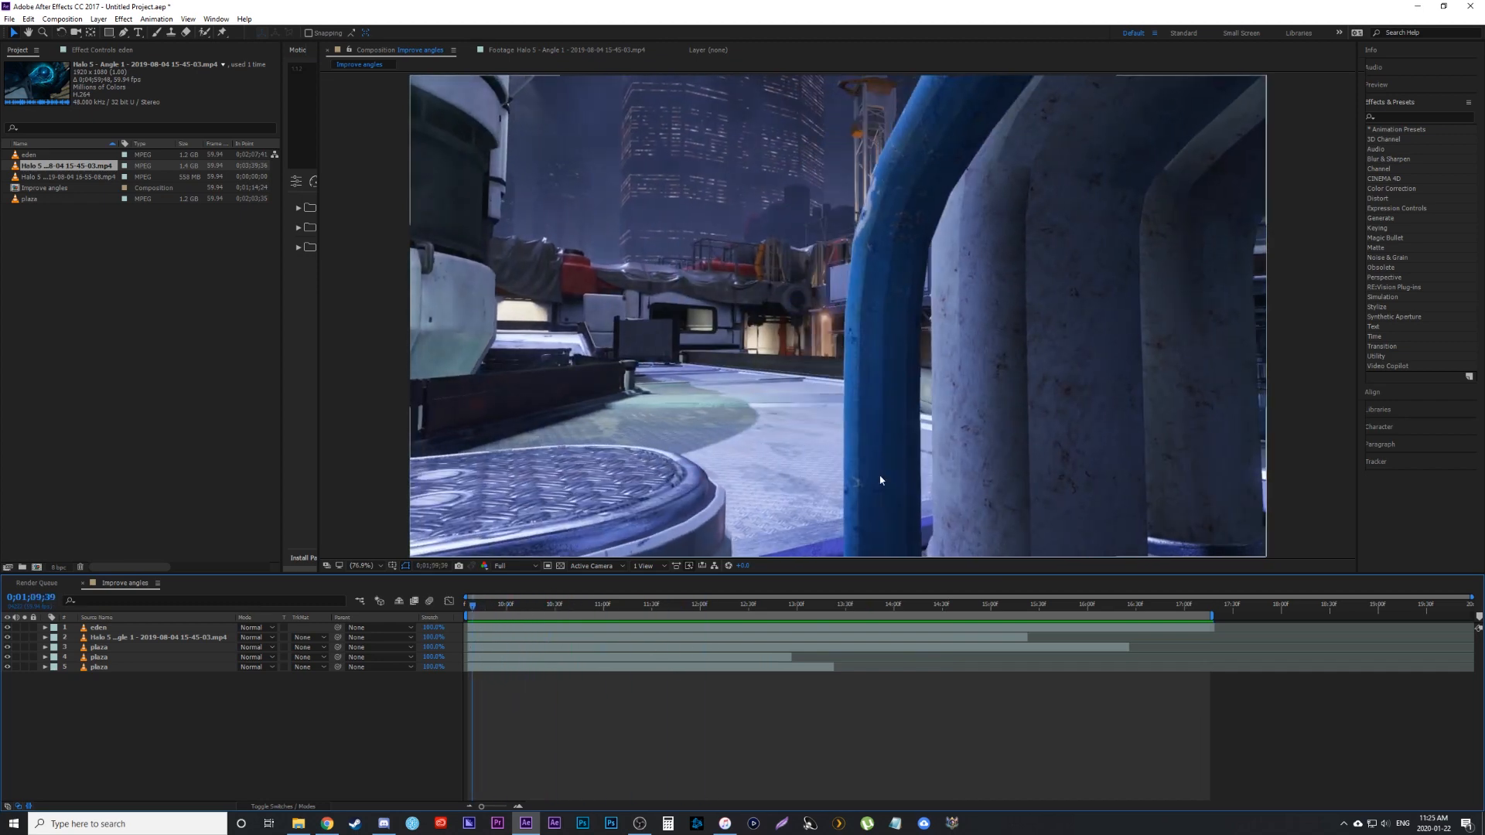
mouse_move(625, 587)
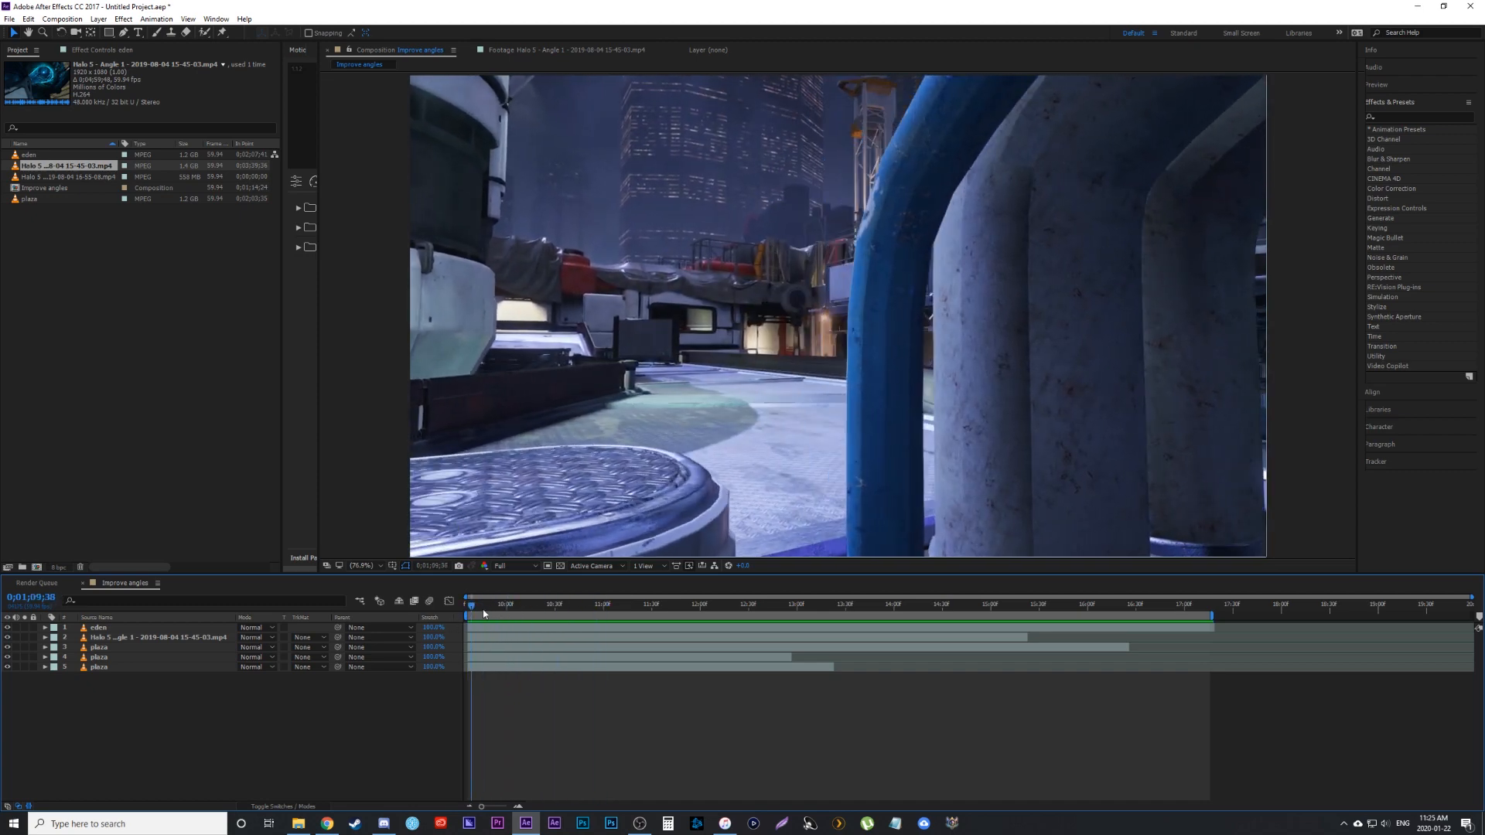
click(631, 604)
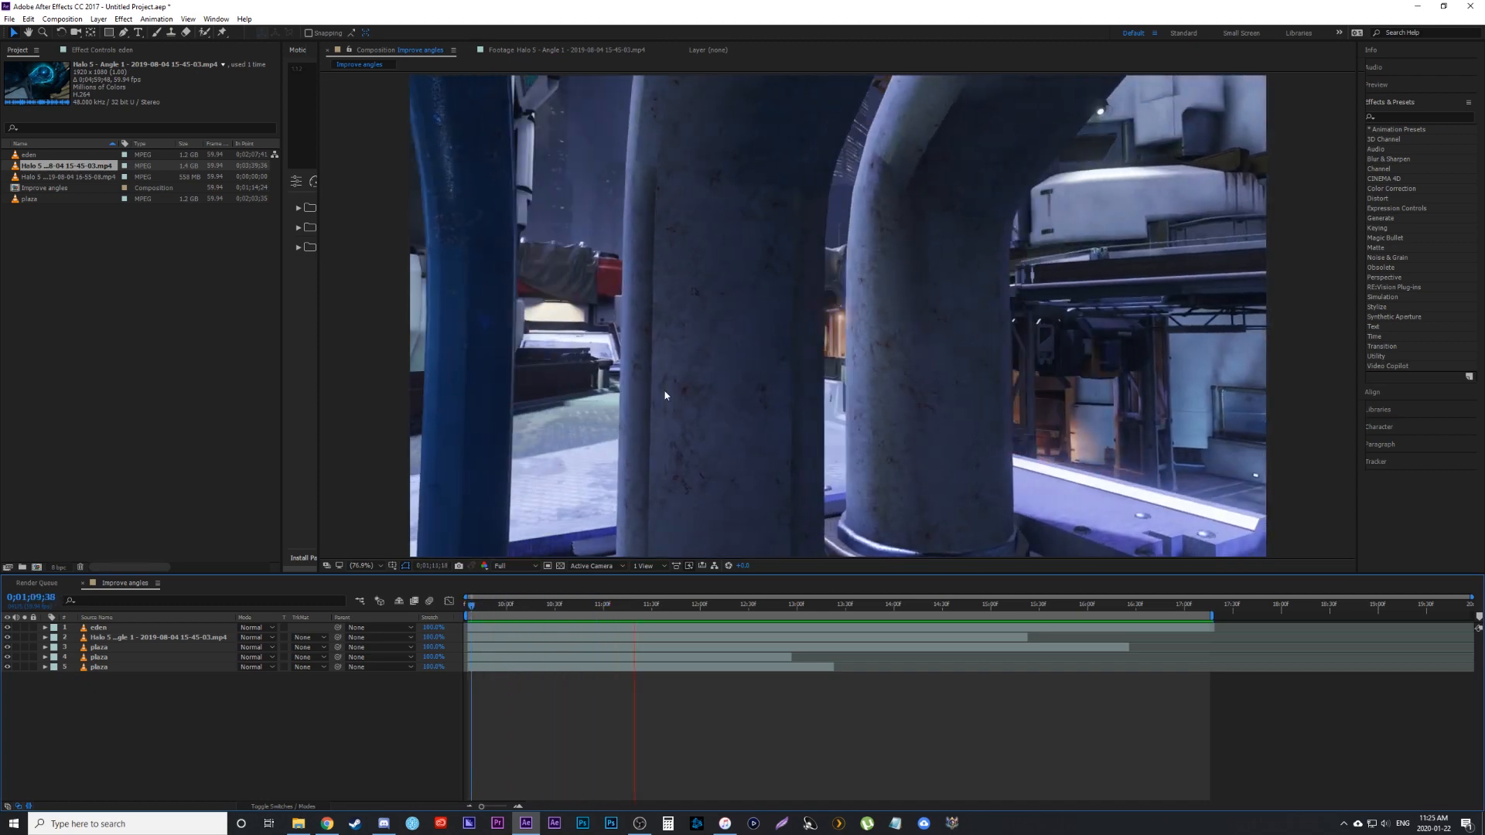
click(742, 605)
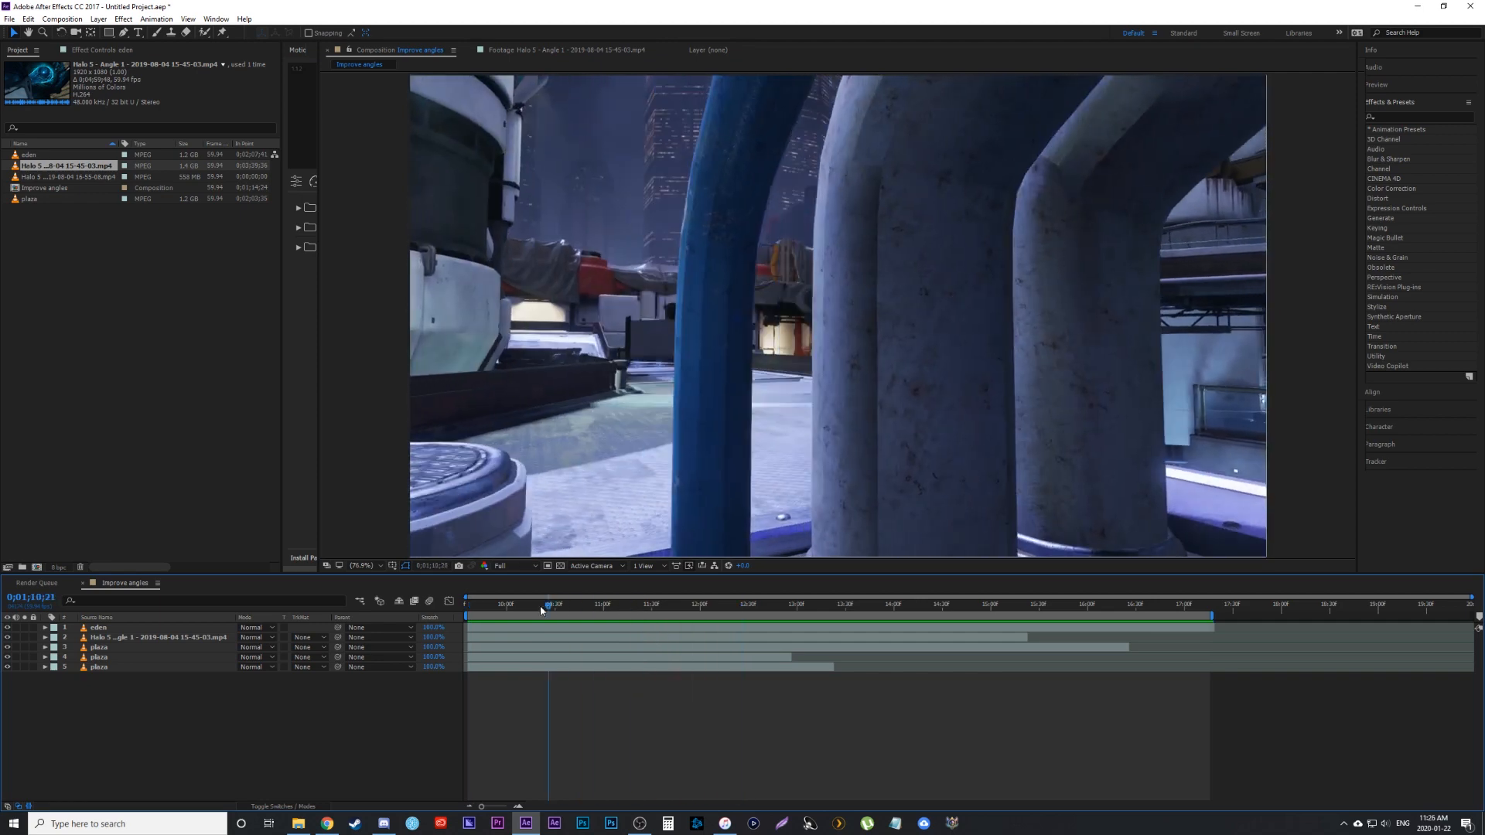
Step: Preview the clip opening, then set up the Improve angles comp with its two stacked layers
drag(547, 603, 468, 603)
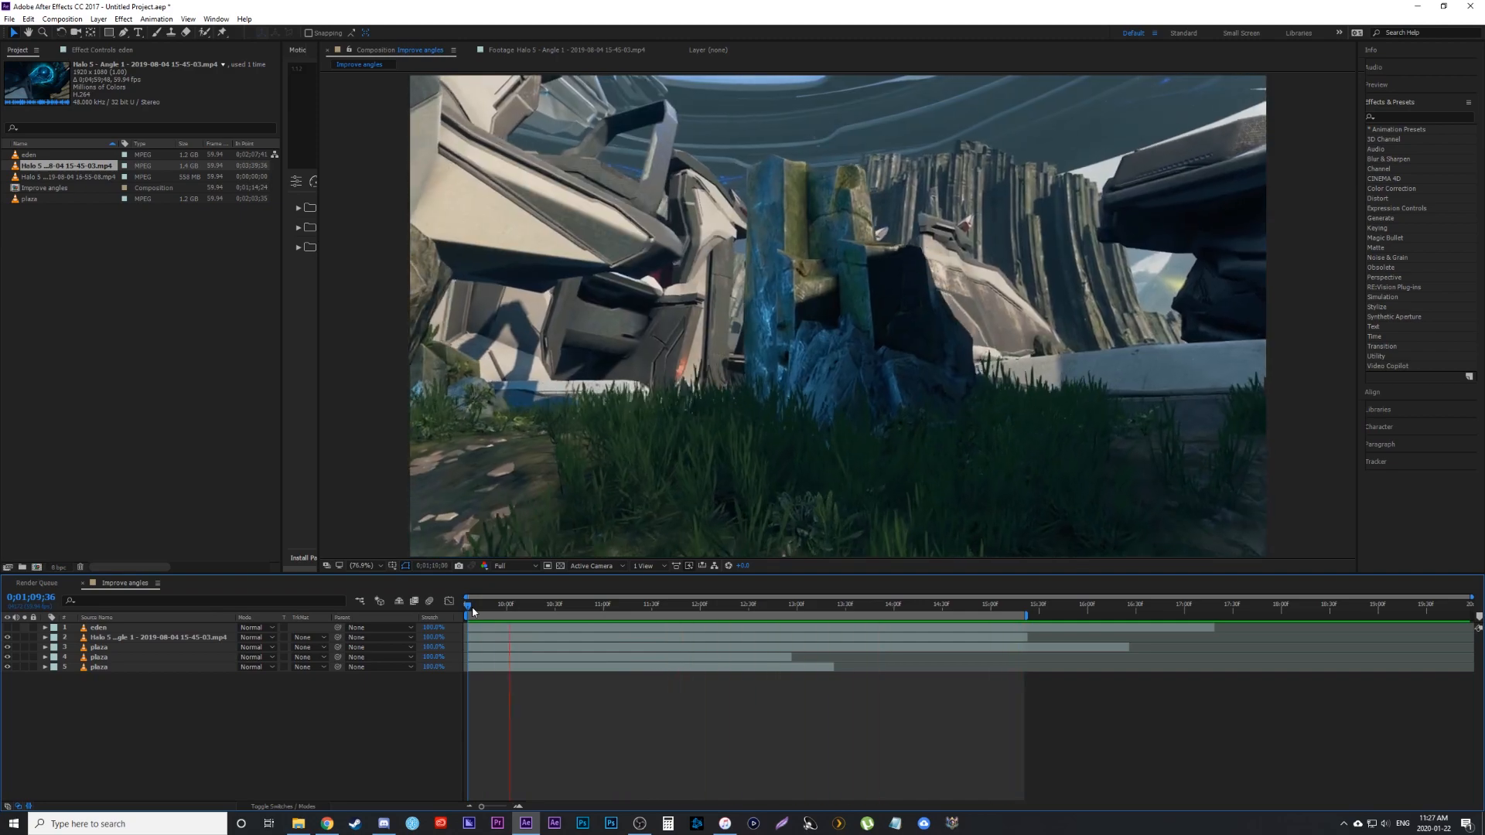
click(843, 618)
text(tran)
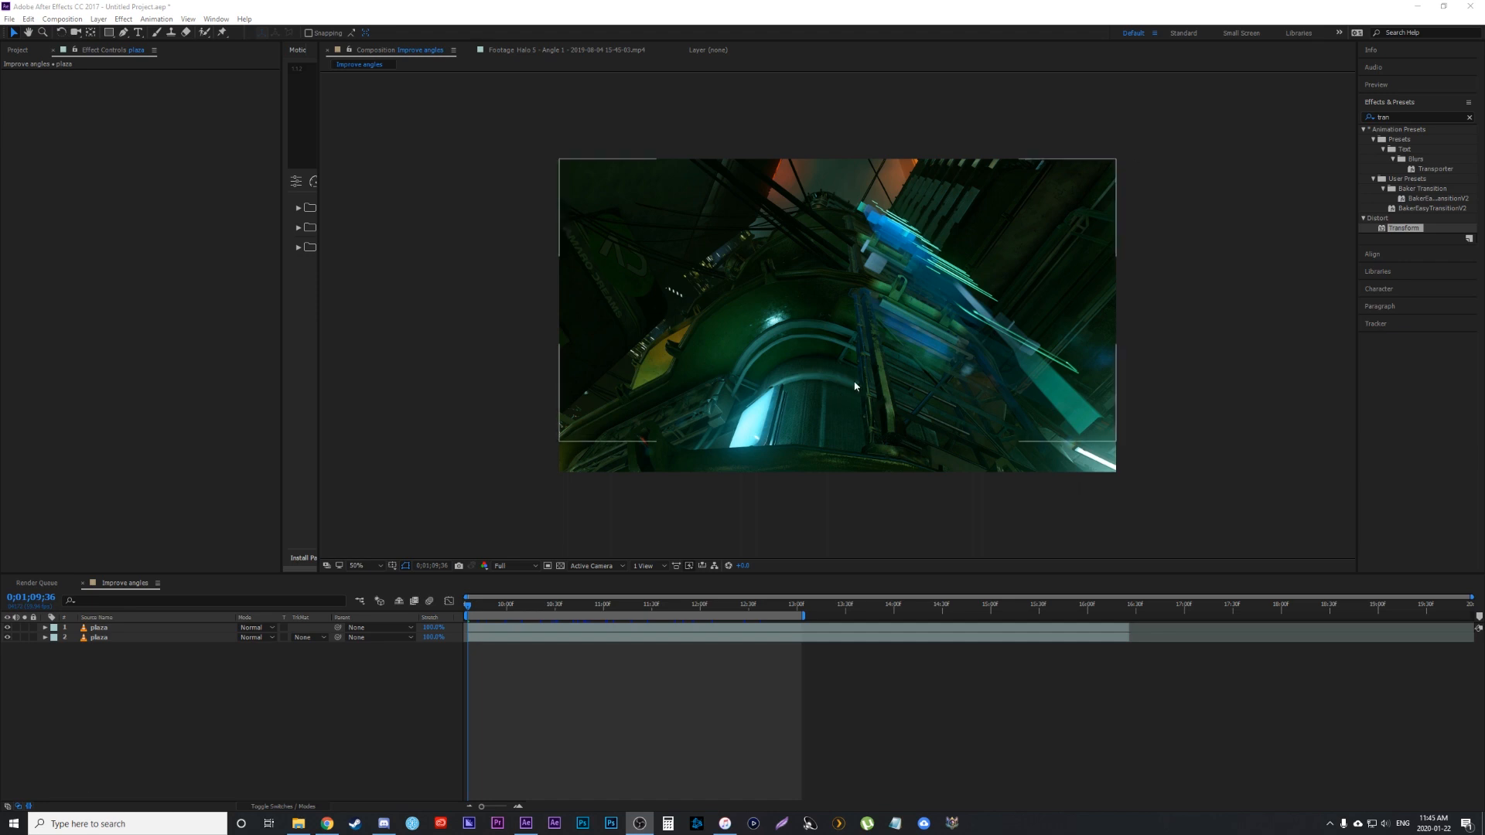
mouse_move(831, 363)
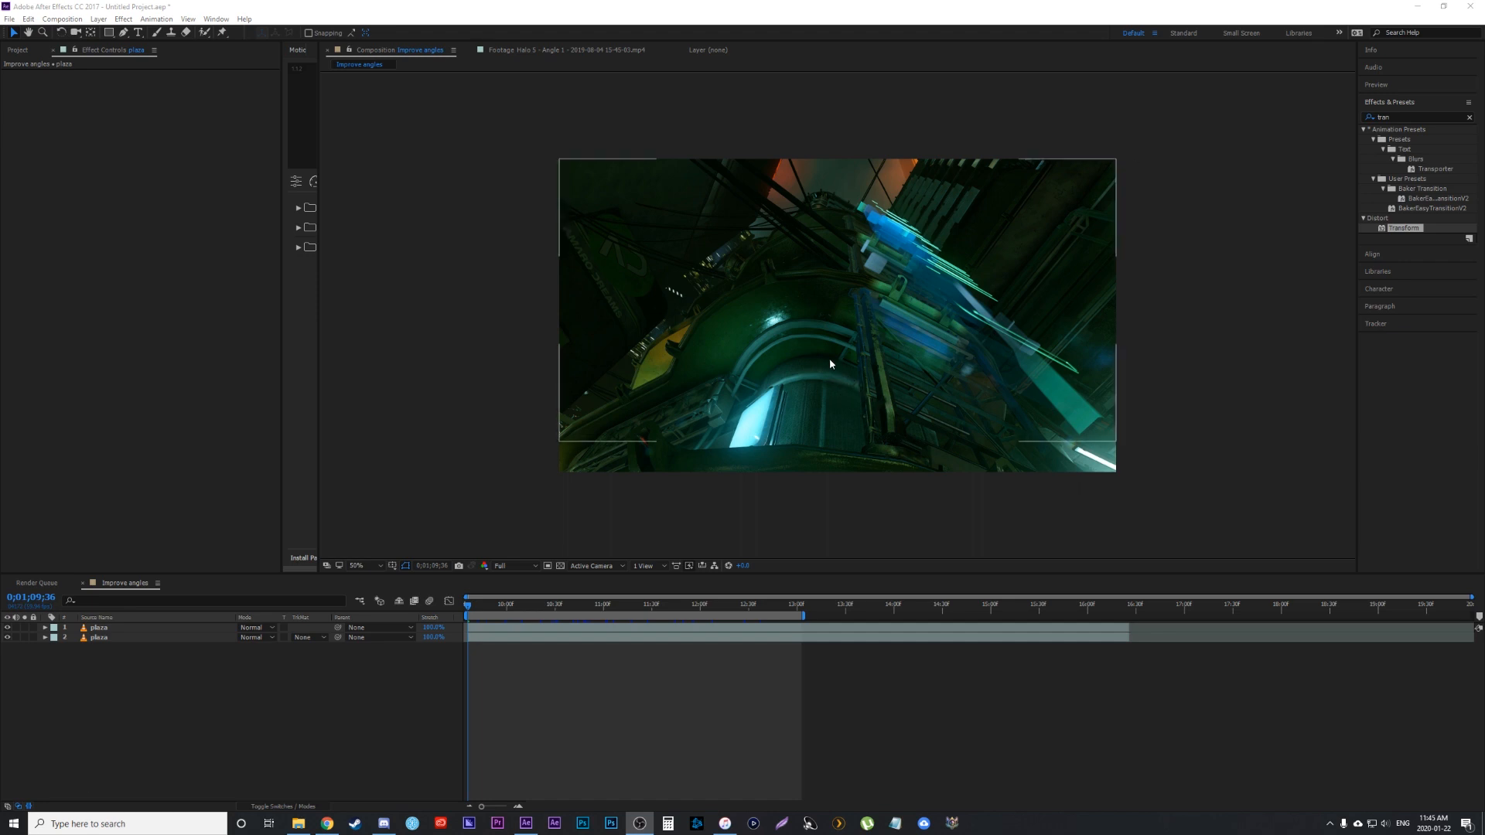
Step: Set the time near the shot's start and select the top footage layer for masking
drag(466, 605, 492, 605)
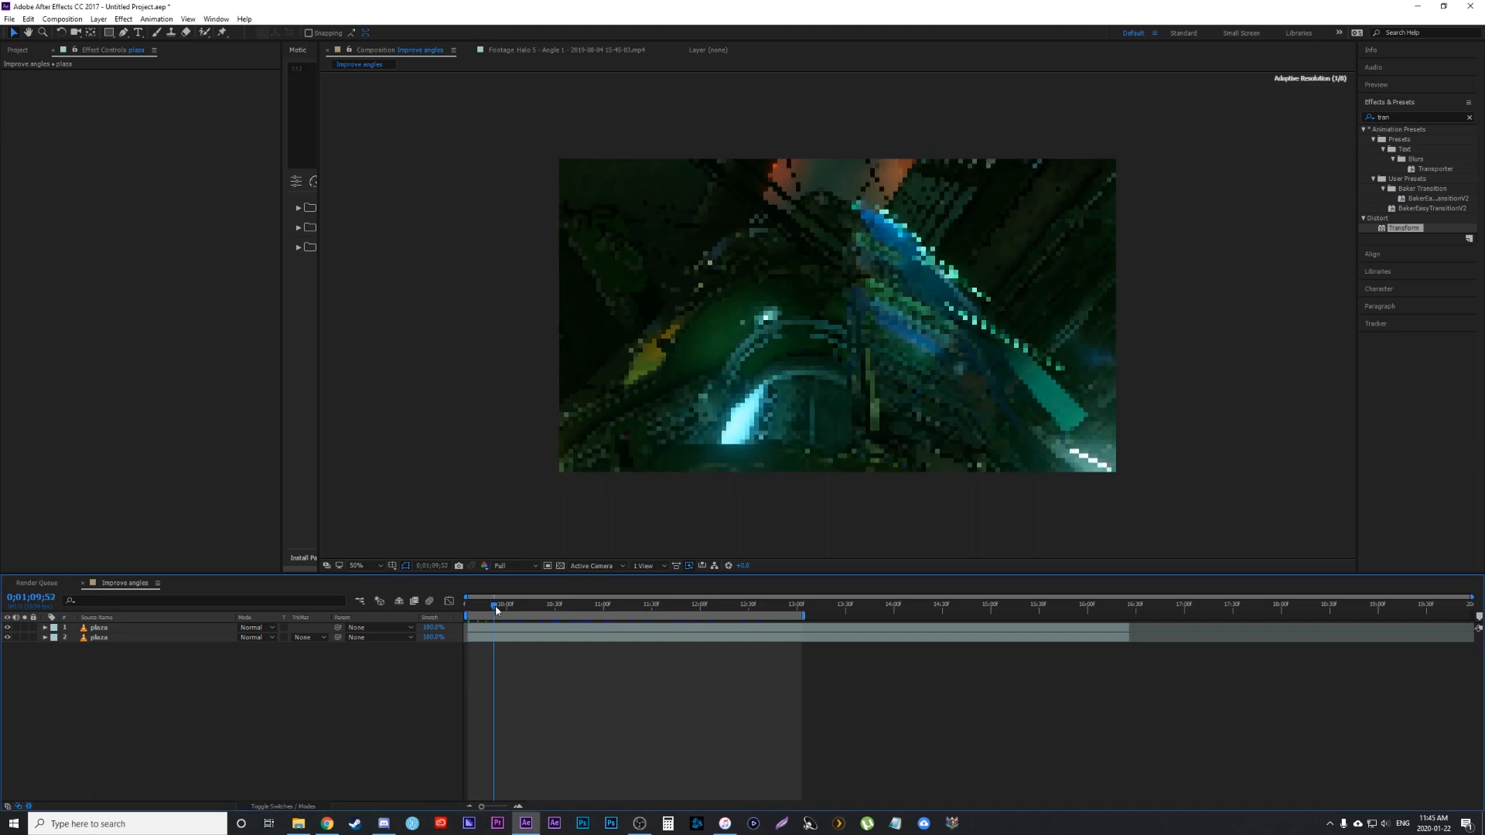
click(503, 603)
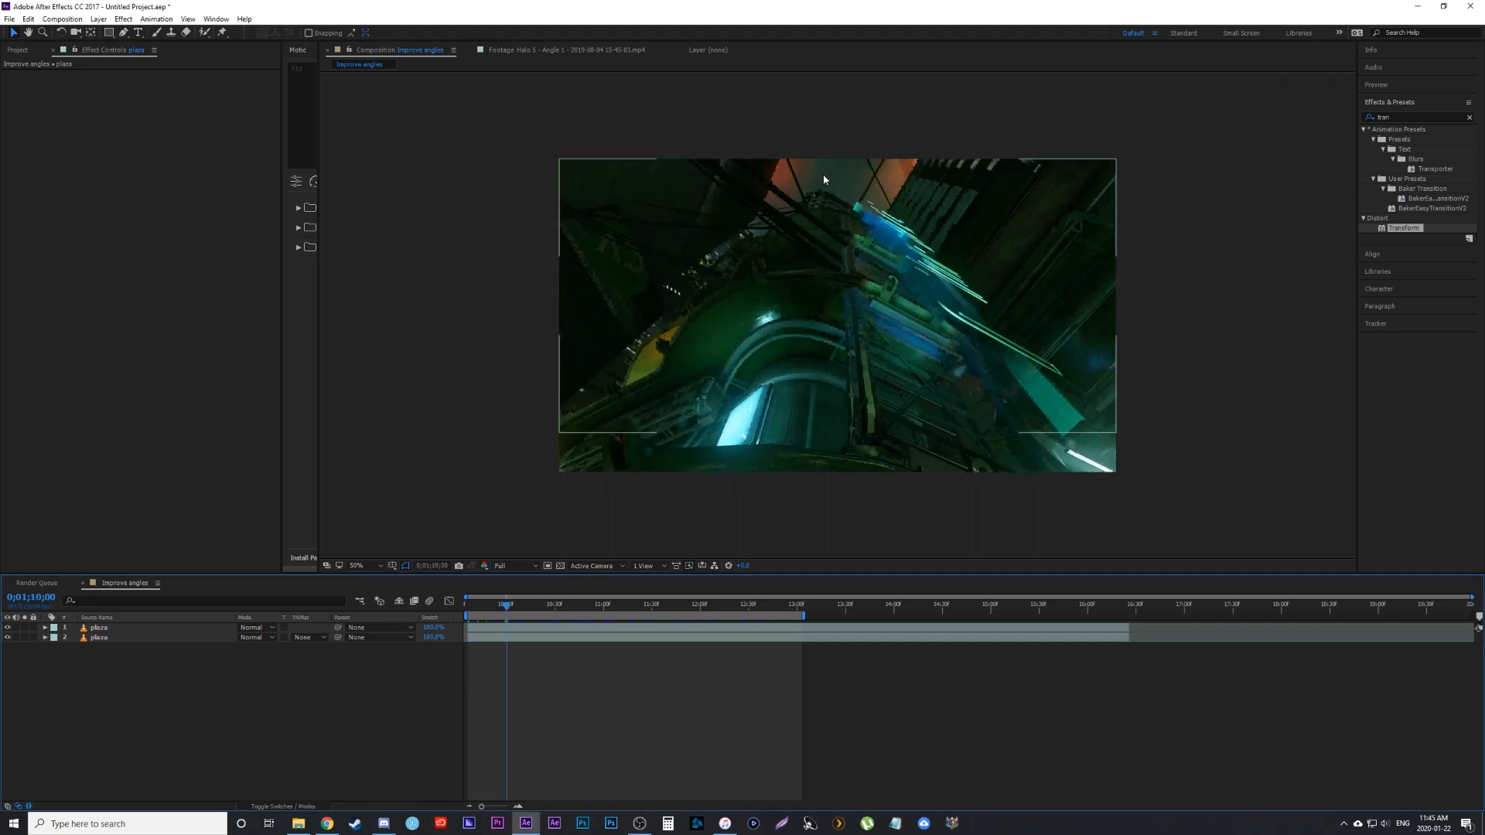
click(499, 606)
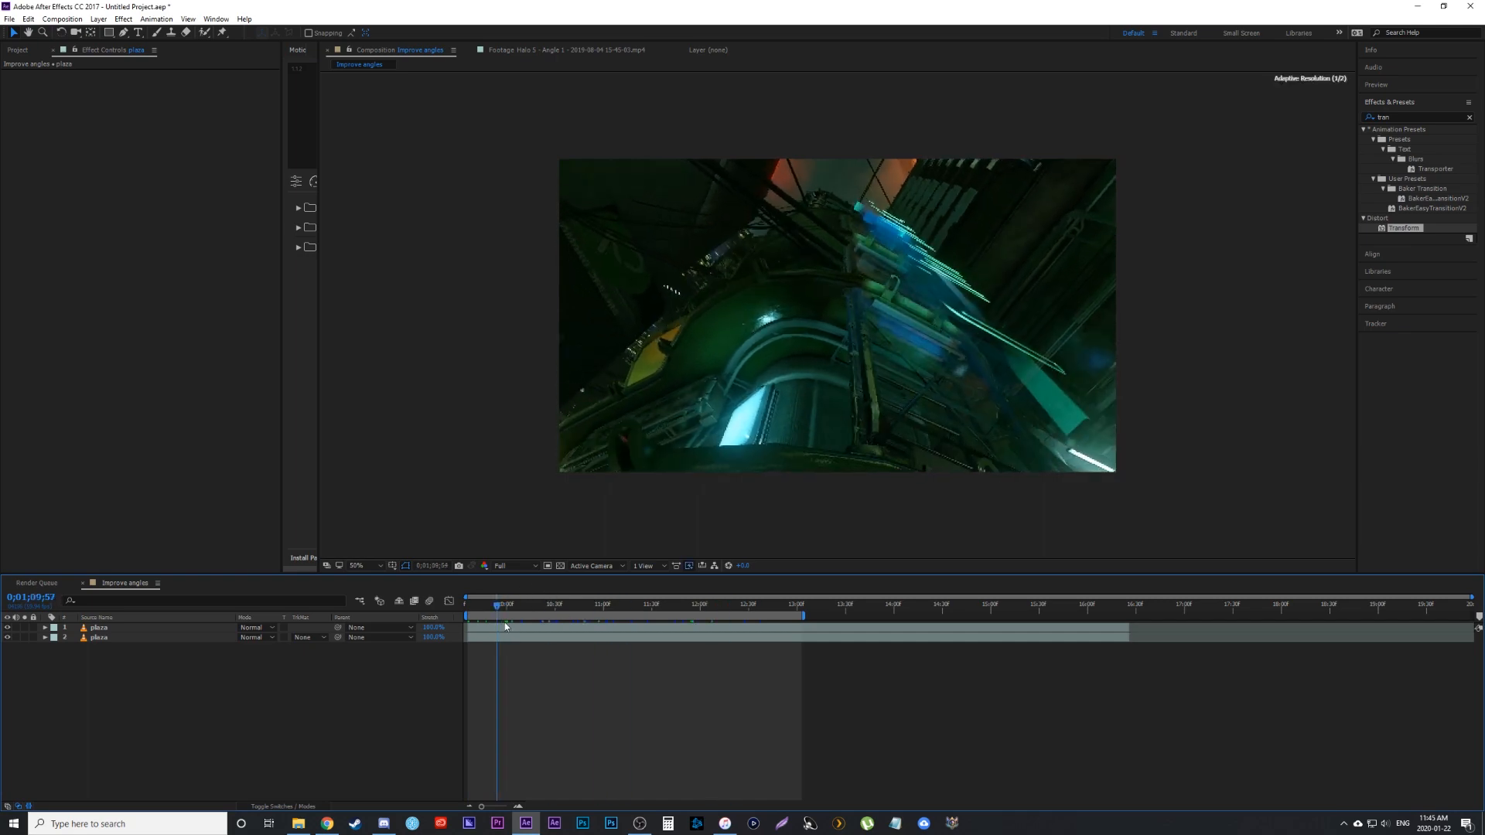
click(594, 605)
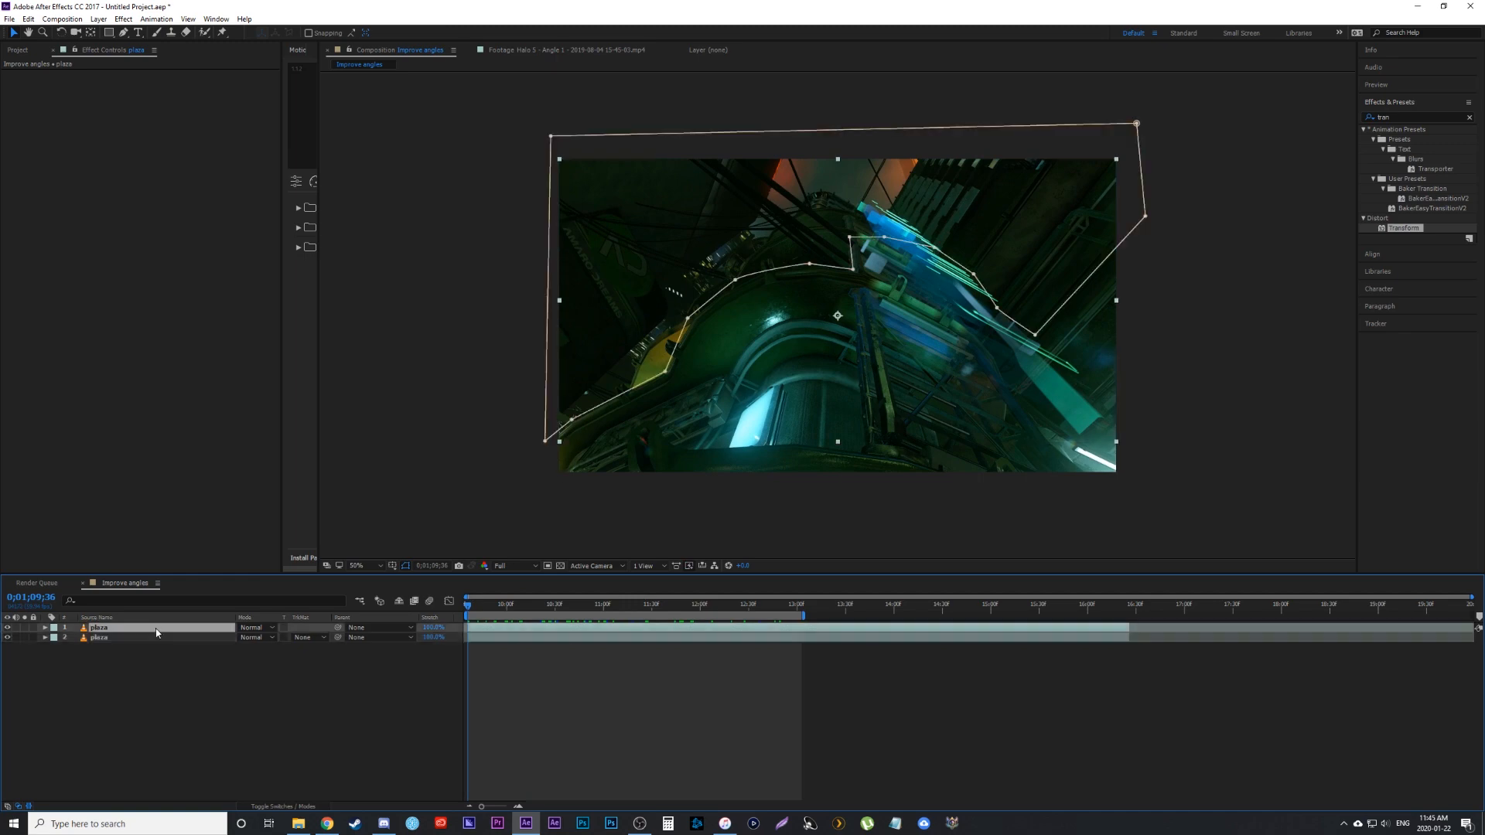
mouse_move(467, 610)
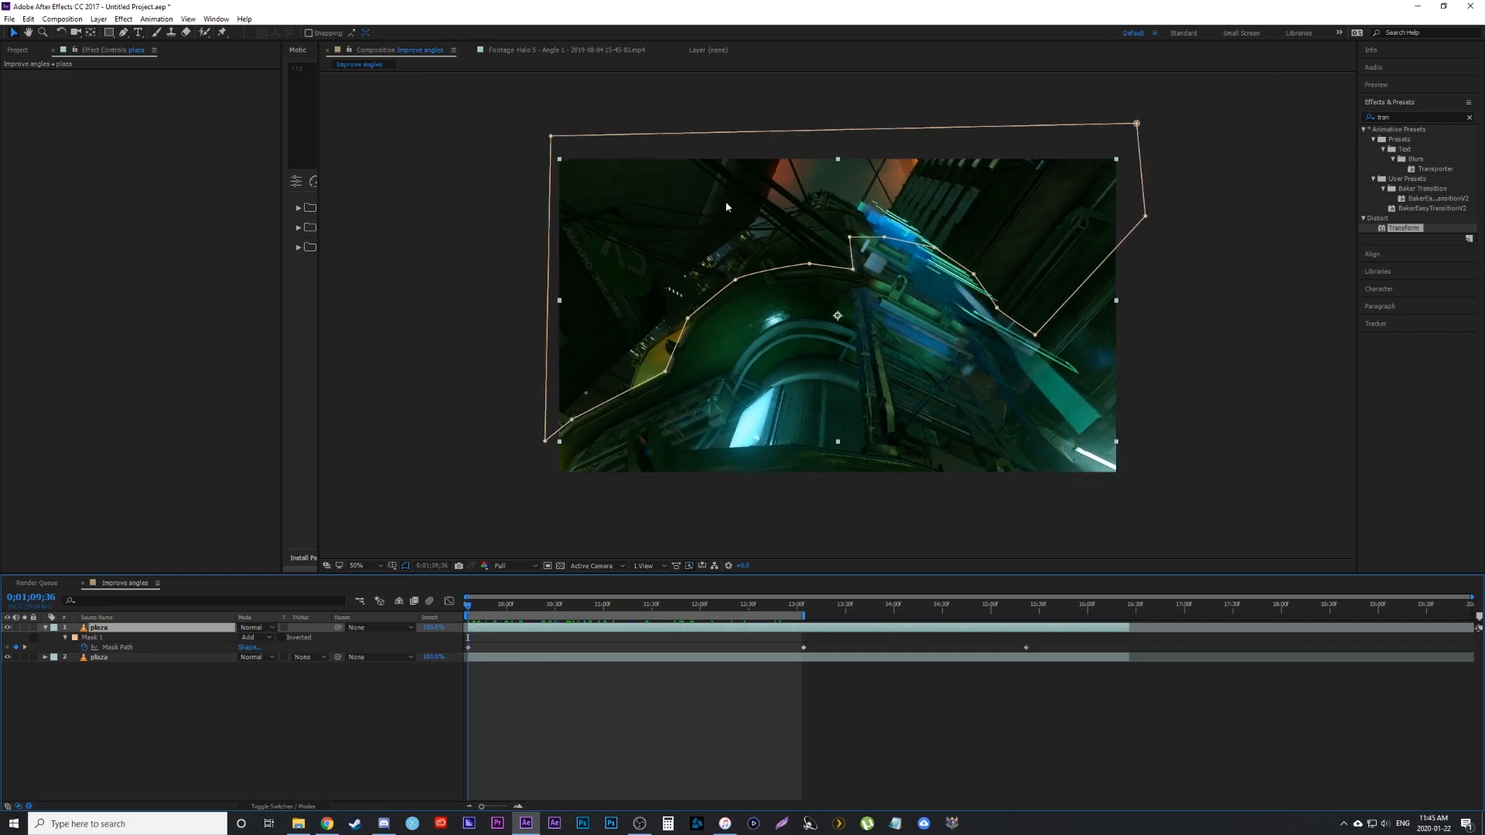
mouse_move(633, 309)
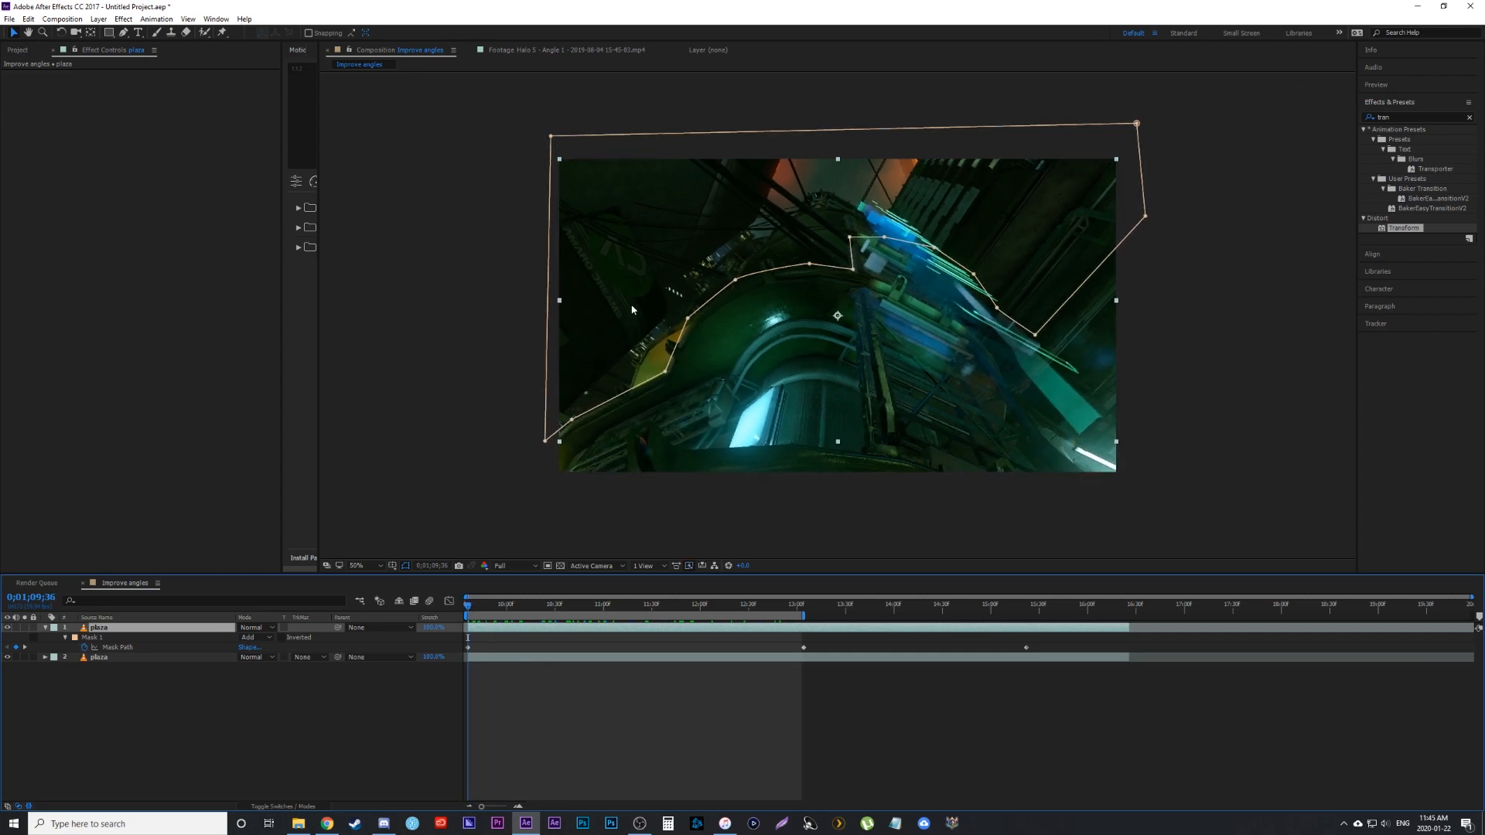
Step: Expand the top layer to reveal Mask 1 and its keyframed Mask Path
click(529, 604)
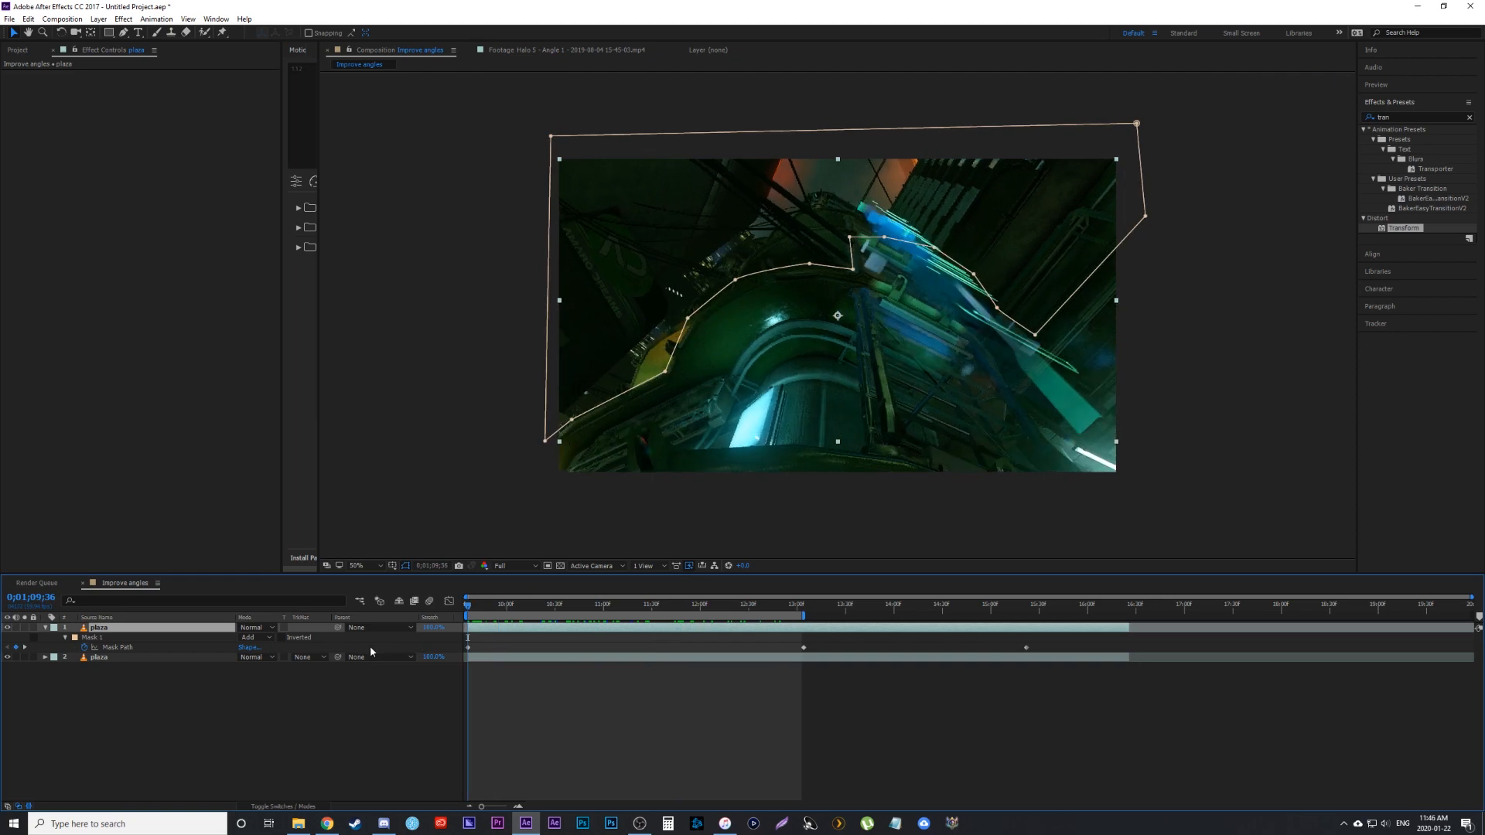
mouse_move(411, 717)
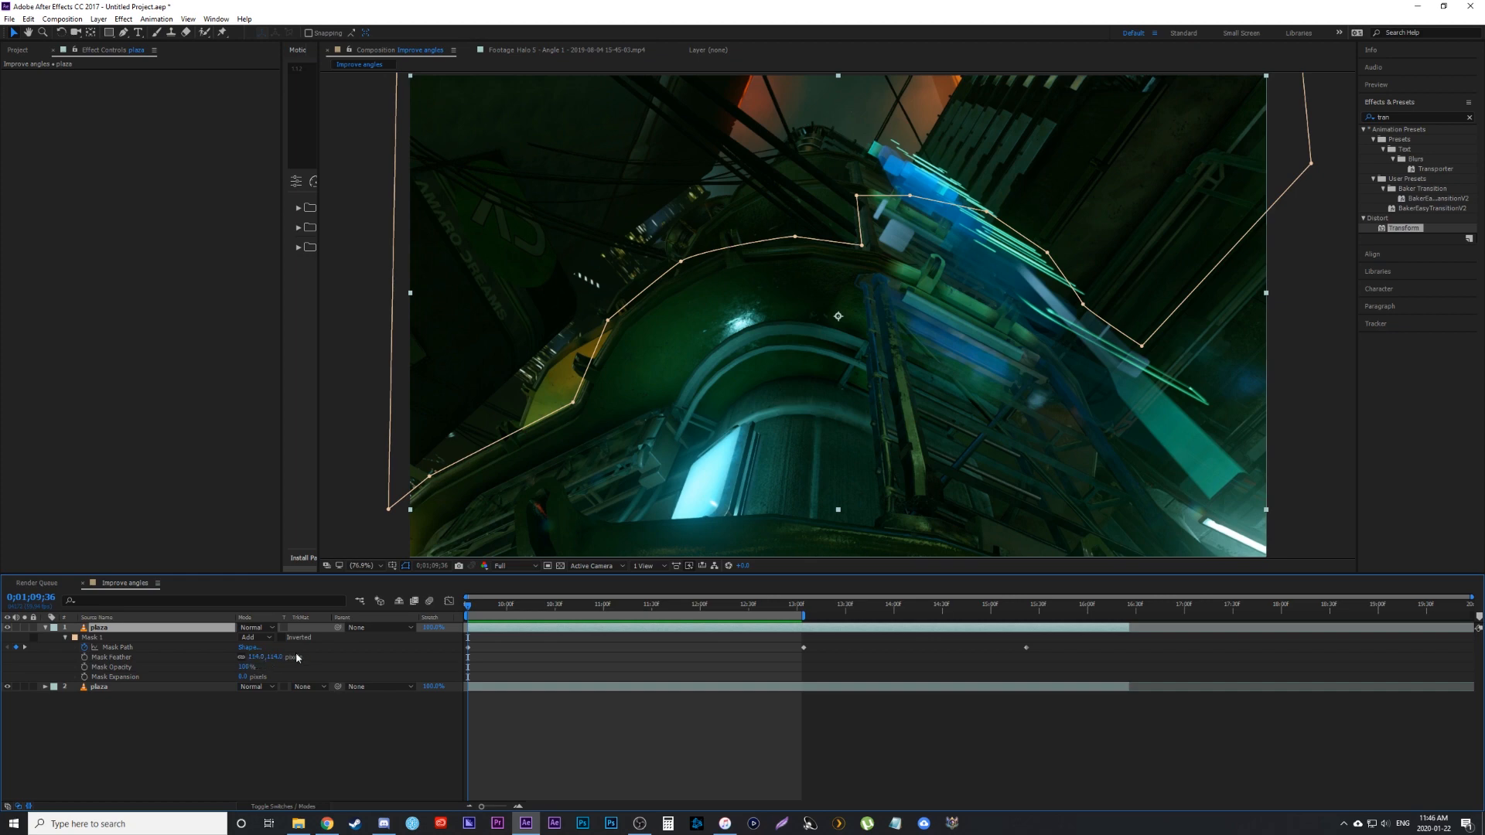
mouse_move(703, 272)
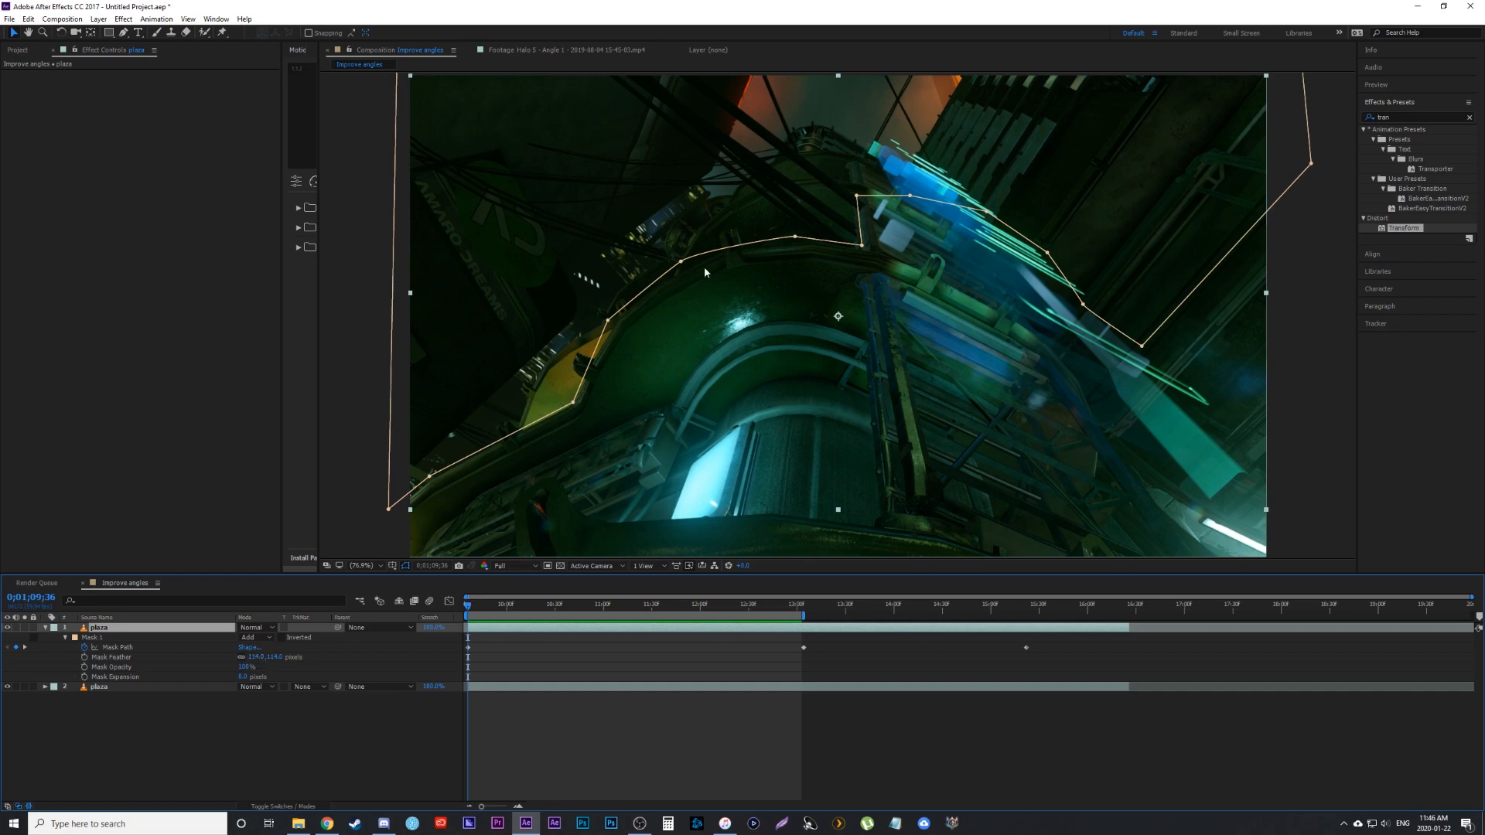
mouse_move(1454, 122)
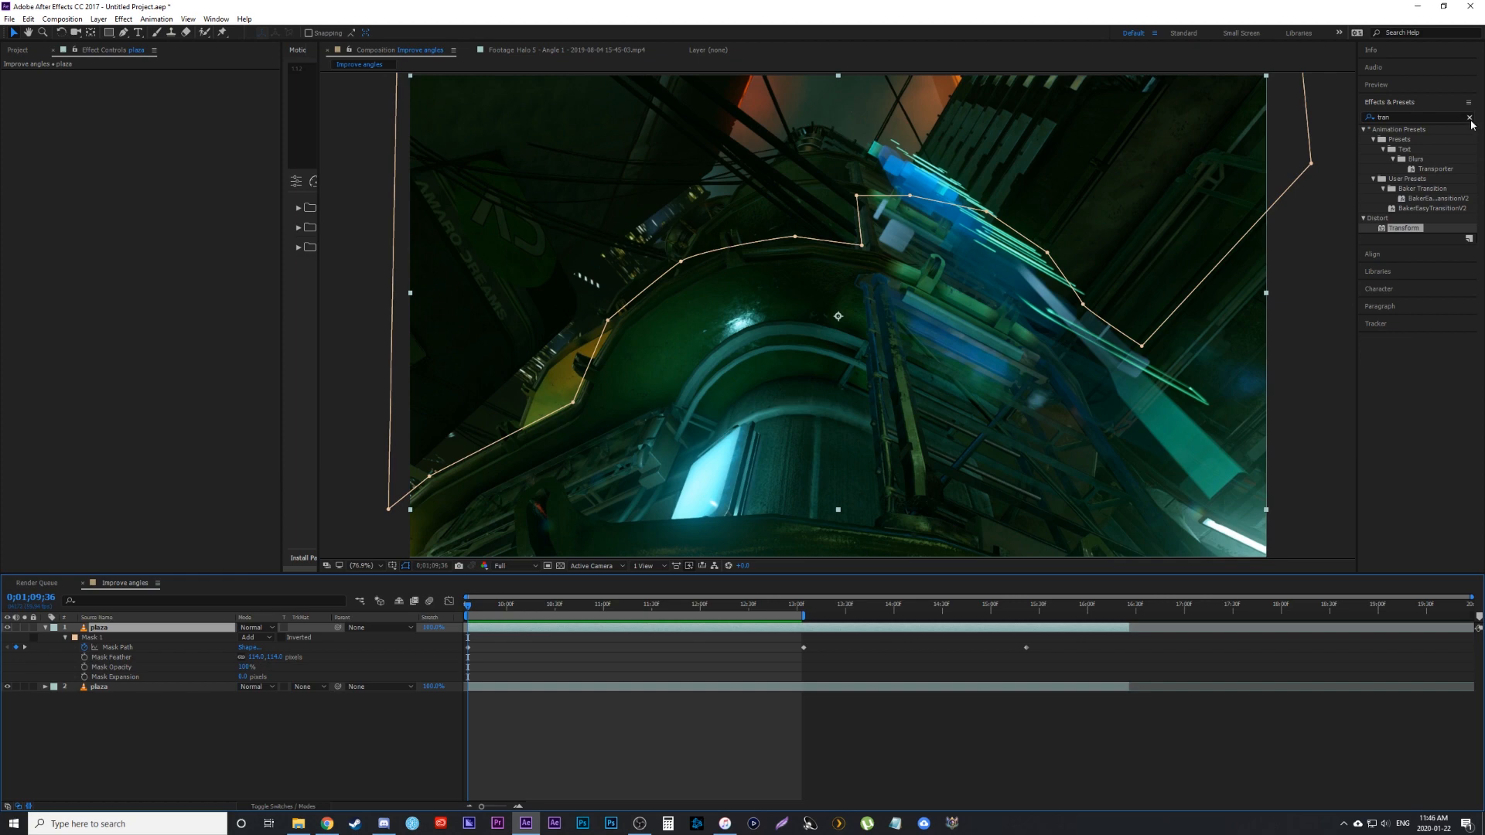
Step: Search 'blur' in Effects & Presets to list the blur effects
text(blur)
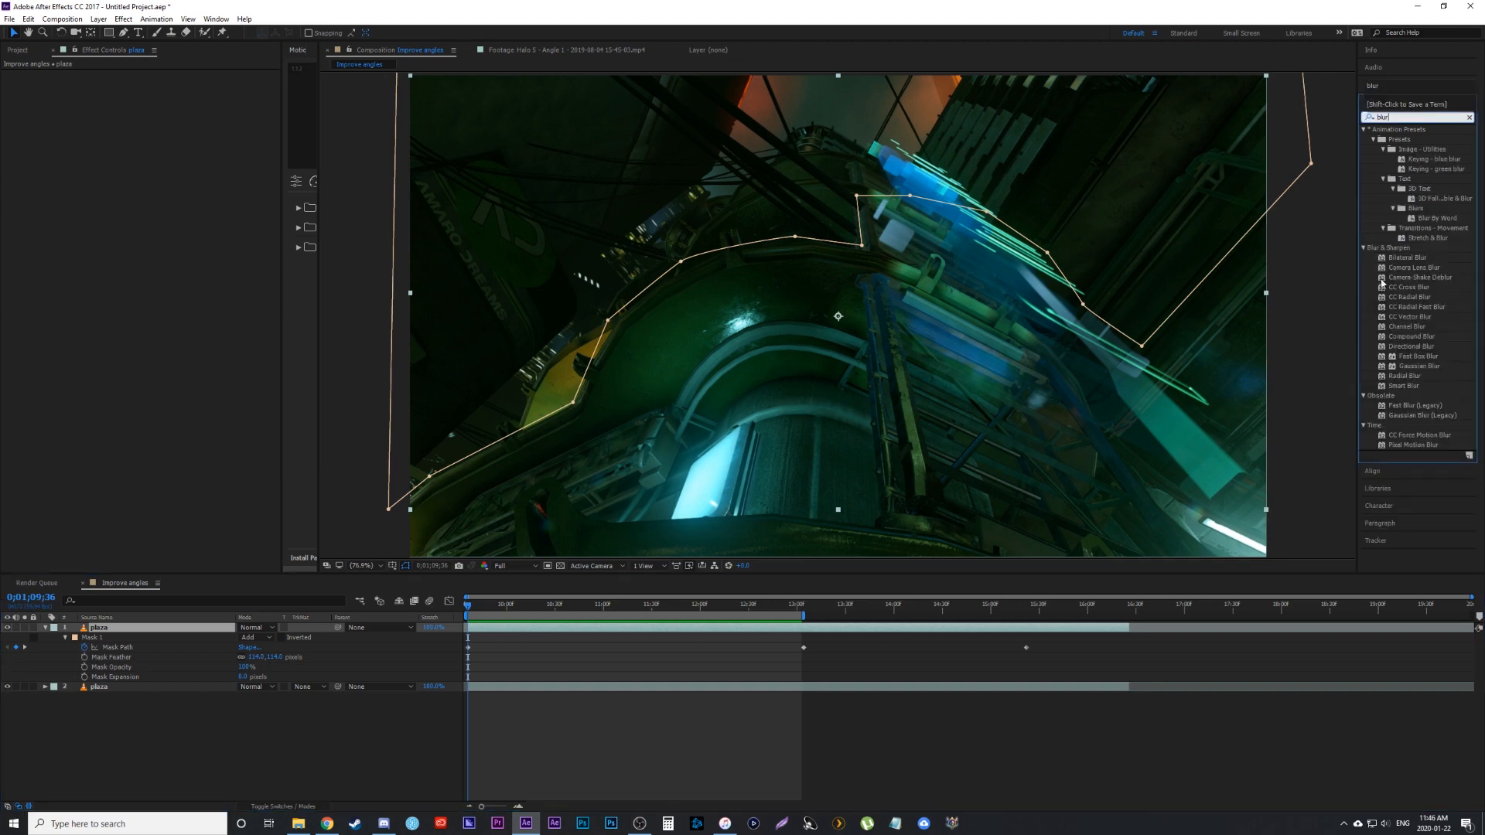
Step: Apply Camera Lens Blur to the bottom plaza layer with a Blur Radius of 15
double_click(1408, 266)
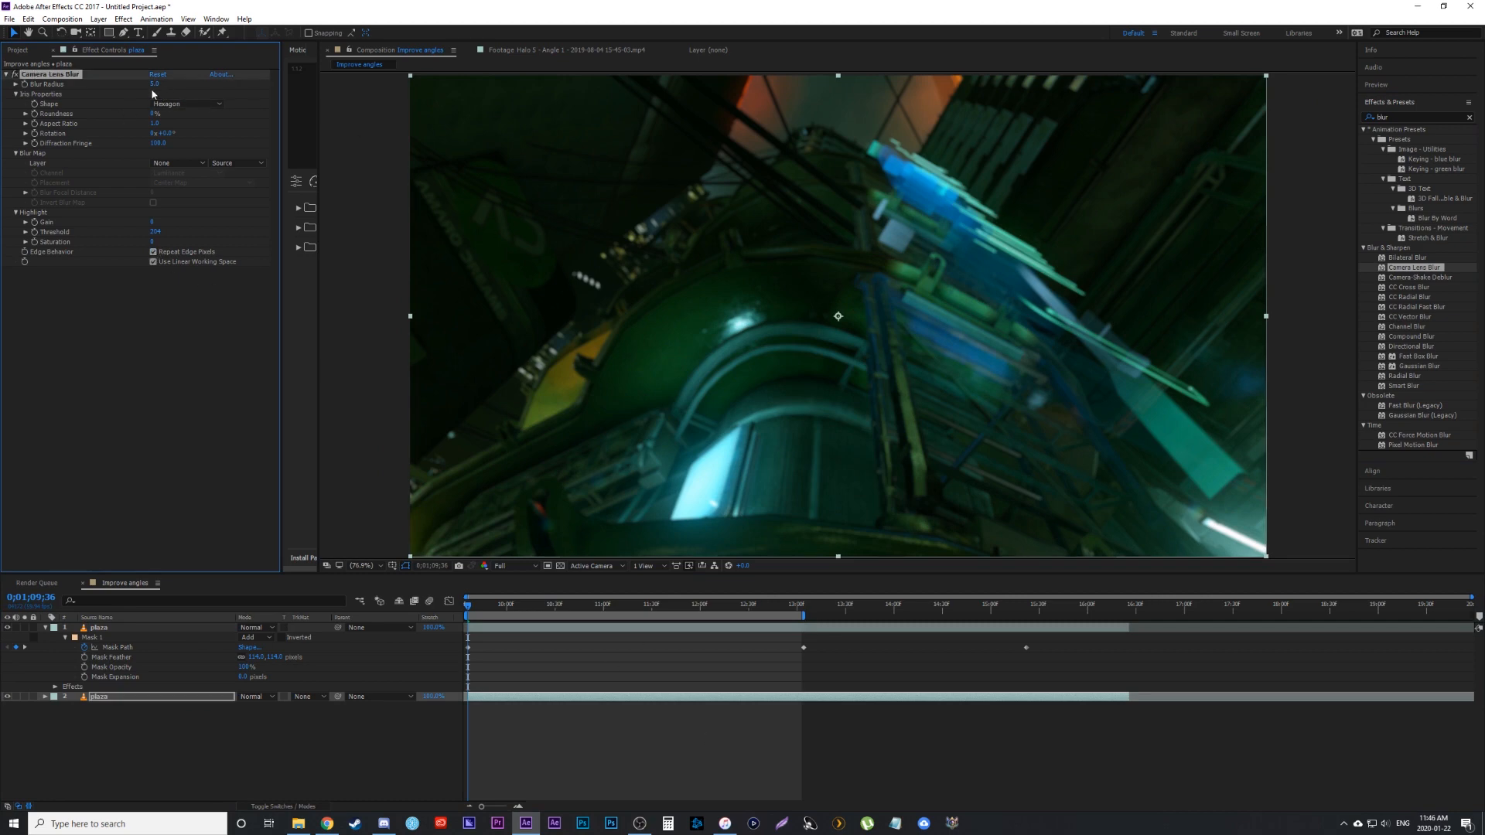
click(523, 603)
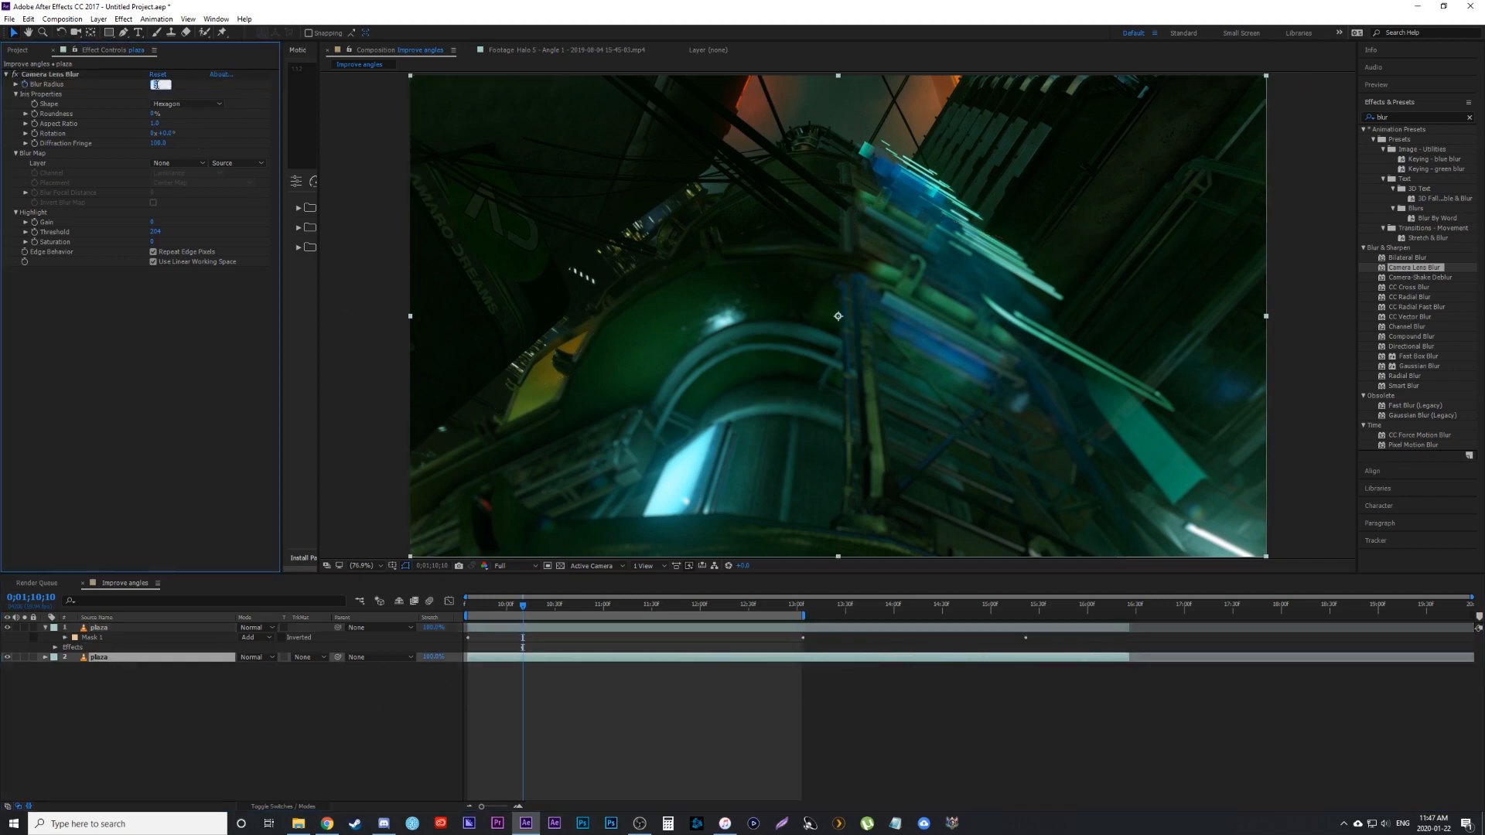
text(15.0)
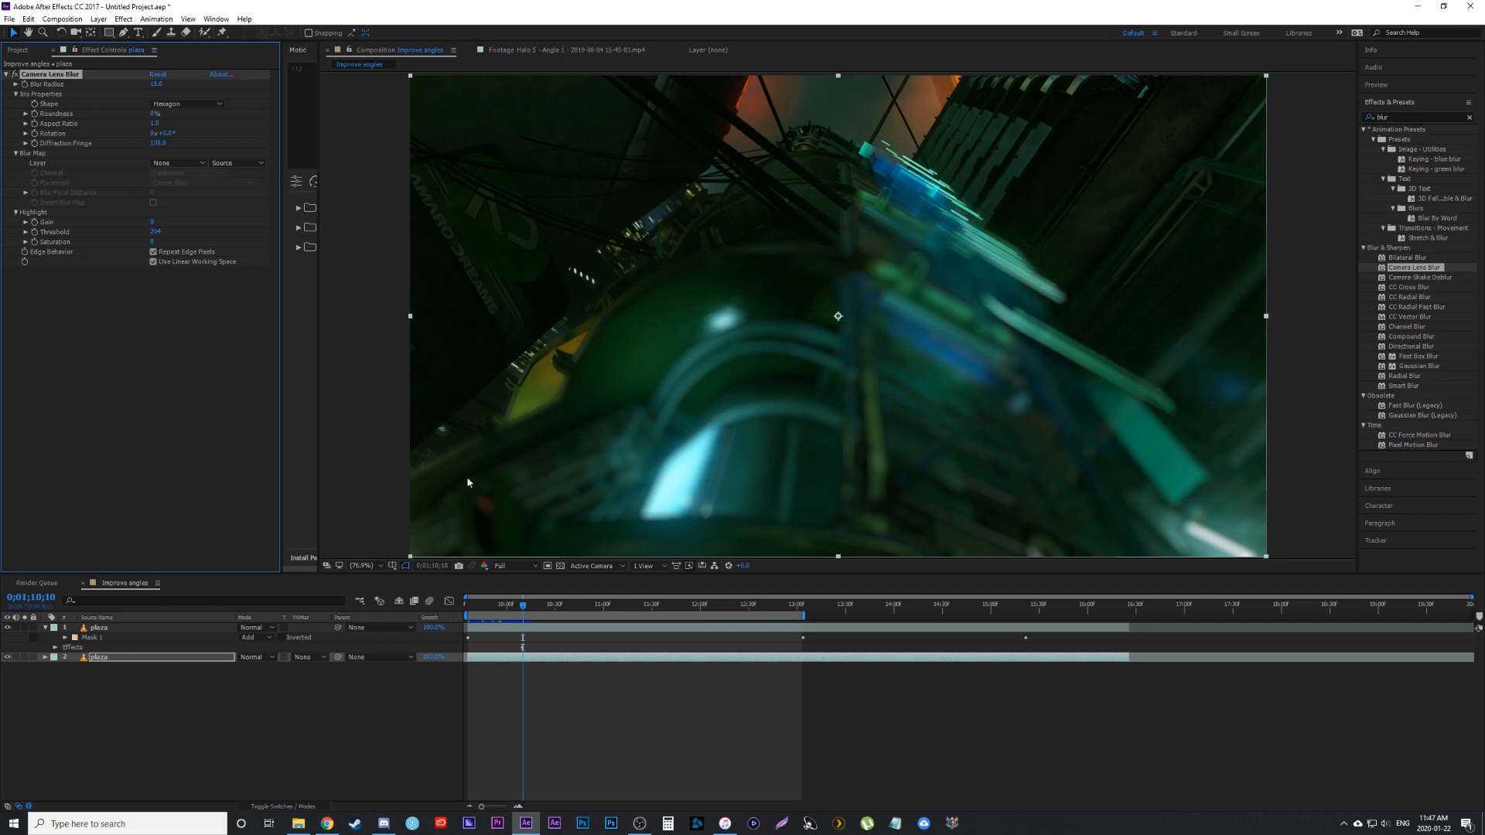
mouse_move(895, 135)
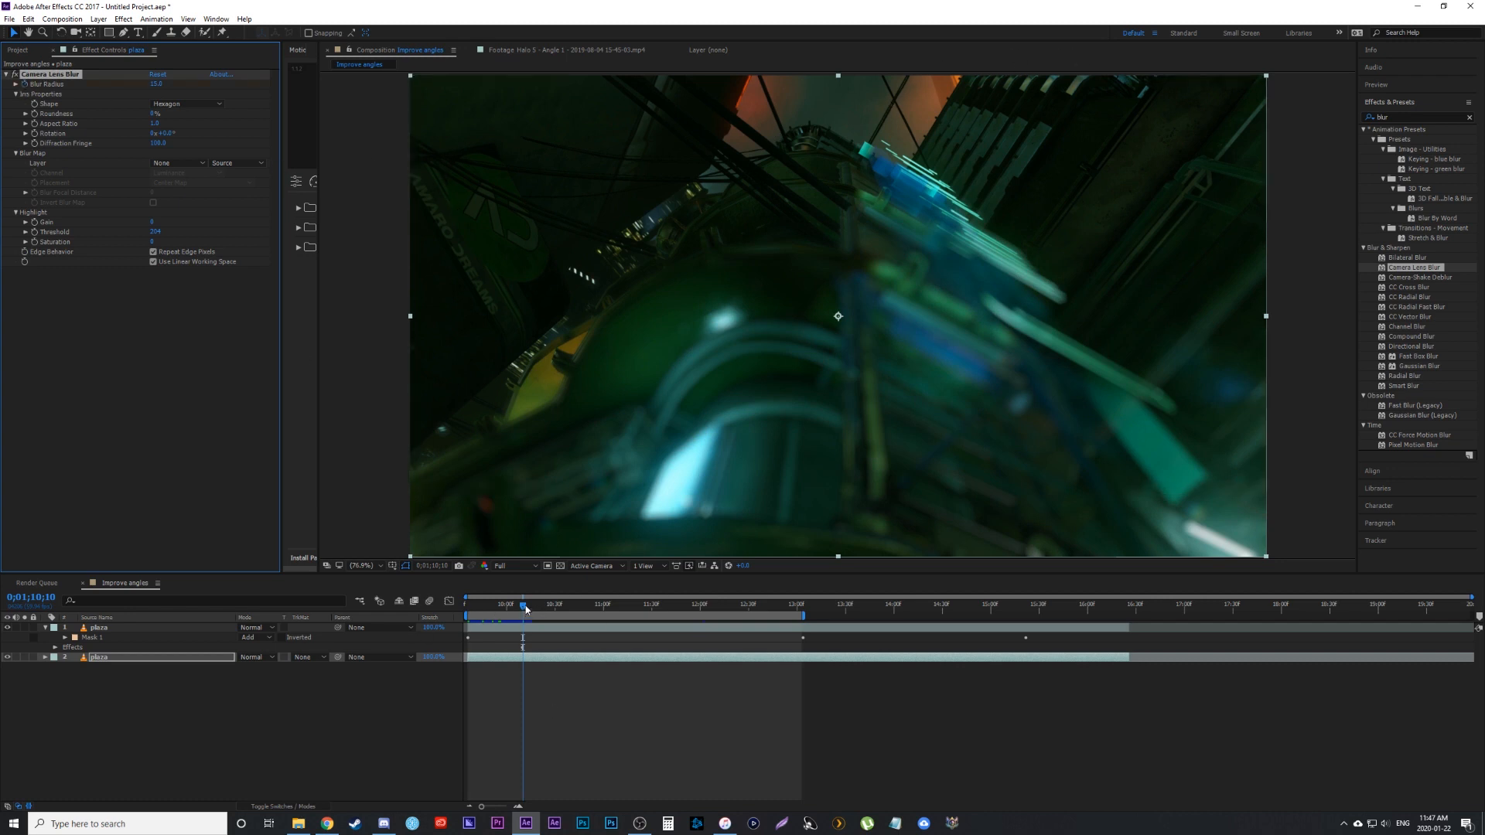
mouse_move(523, 607)
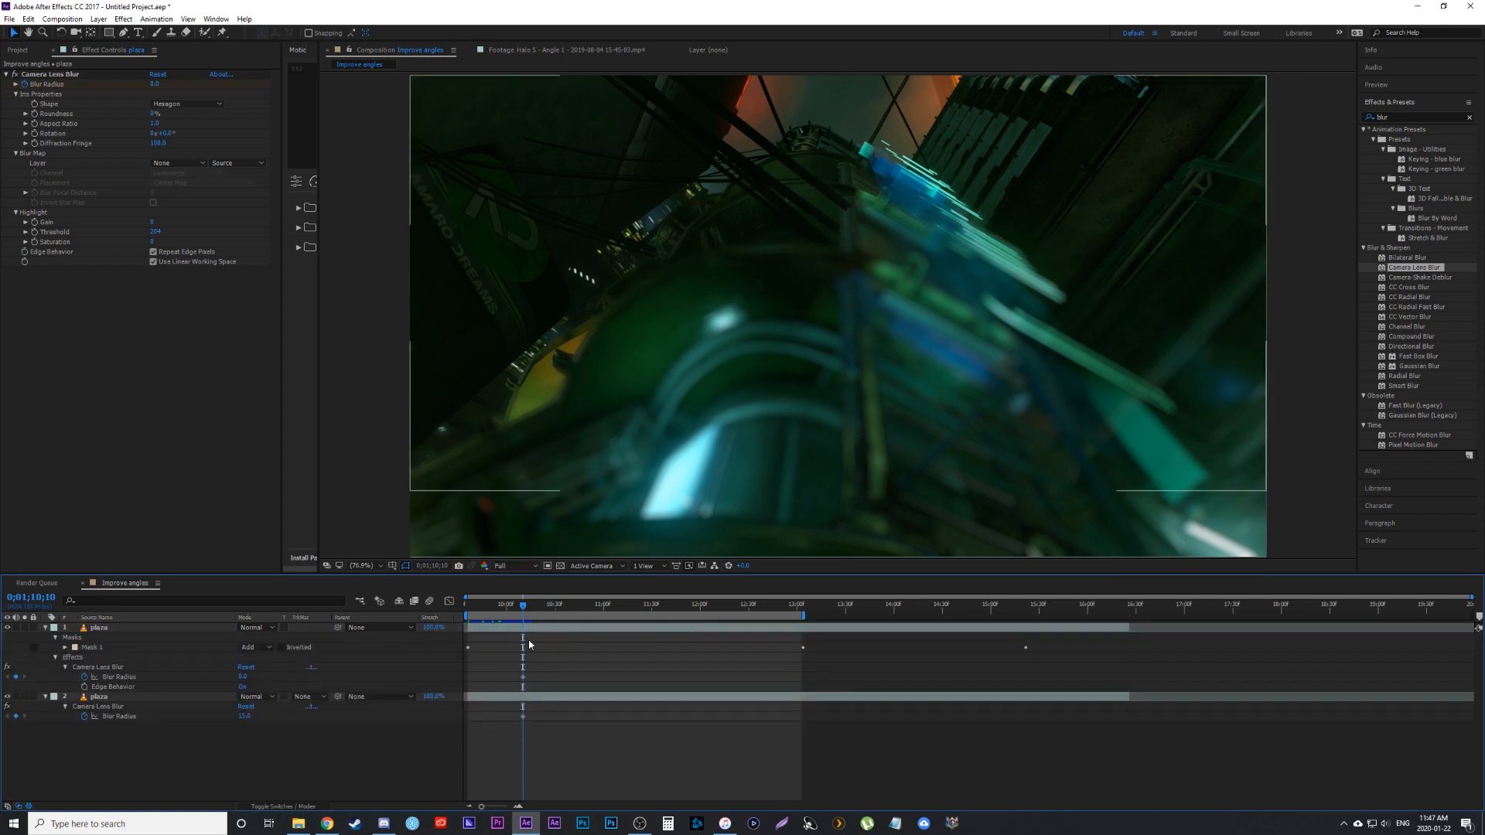
mouse_move(817, 164)
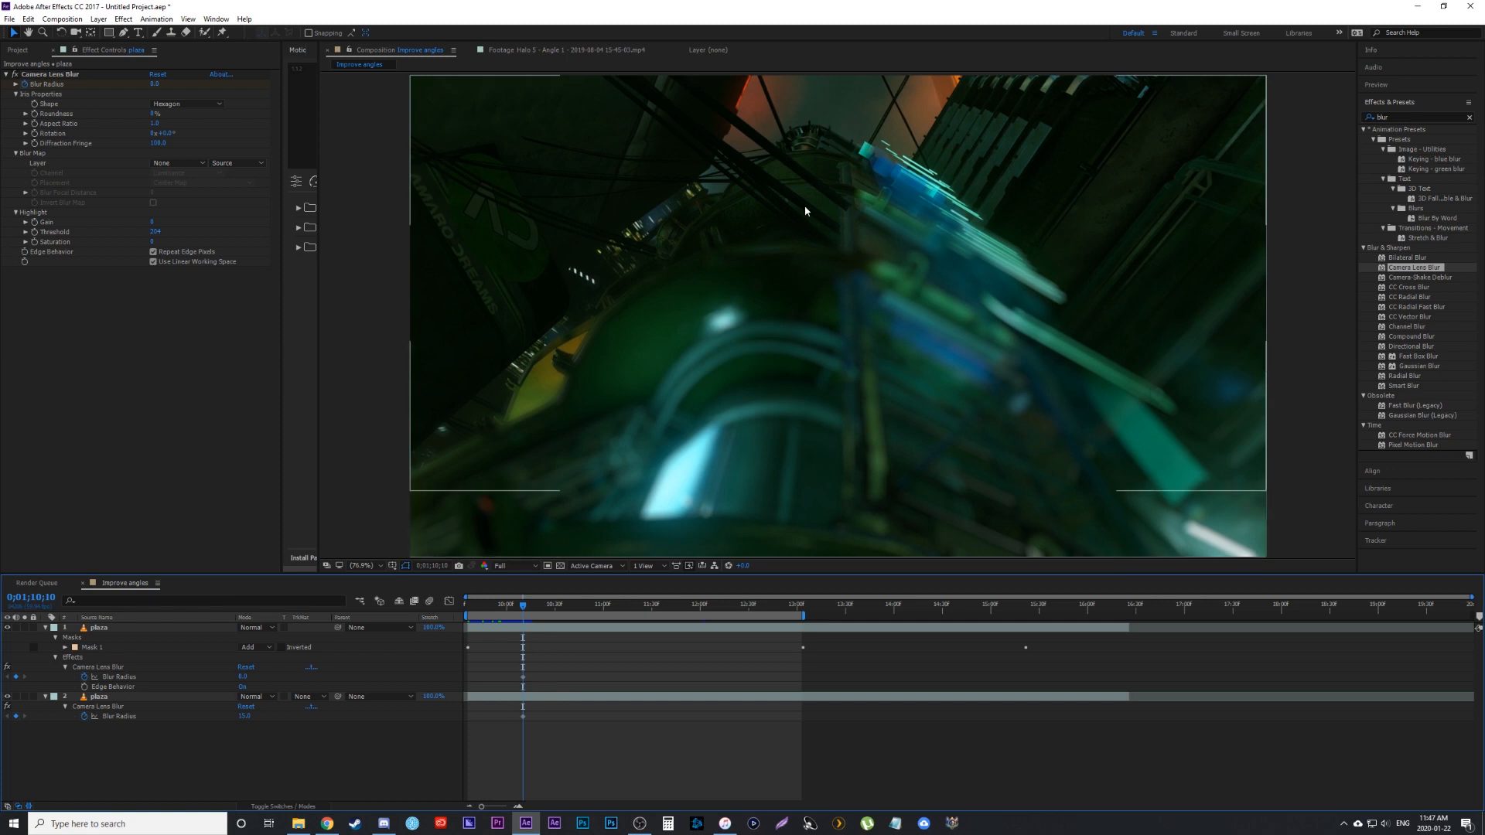
Step: Move along the timeline to set and check the keyframed rack-focus blur between the two layers
click(580, 605)
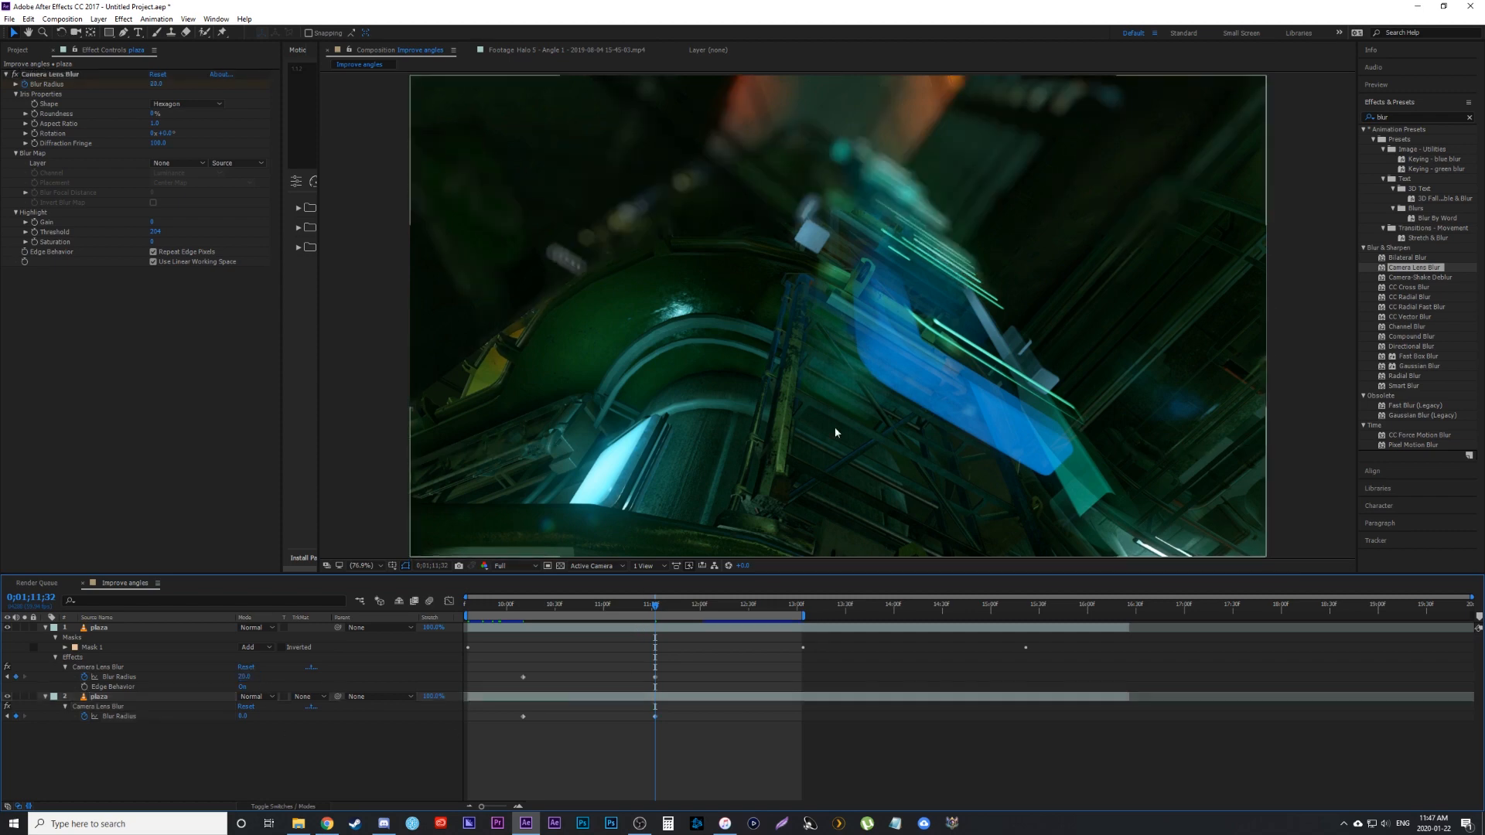
click(566, 603)
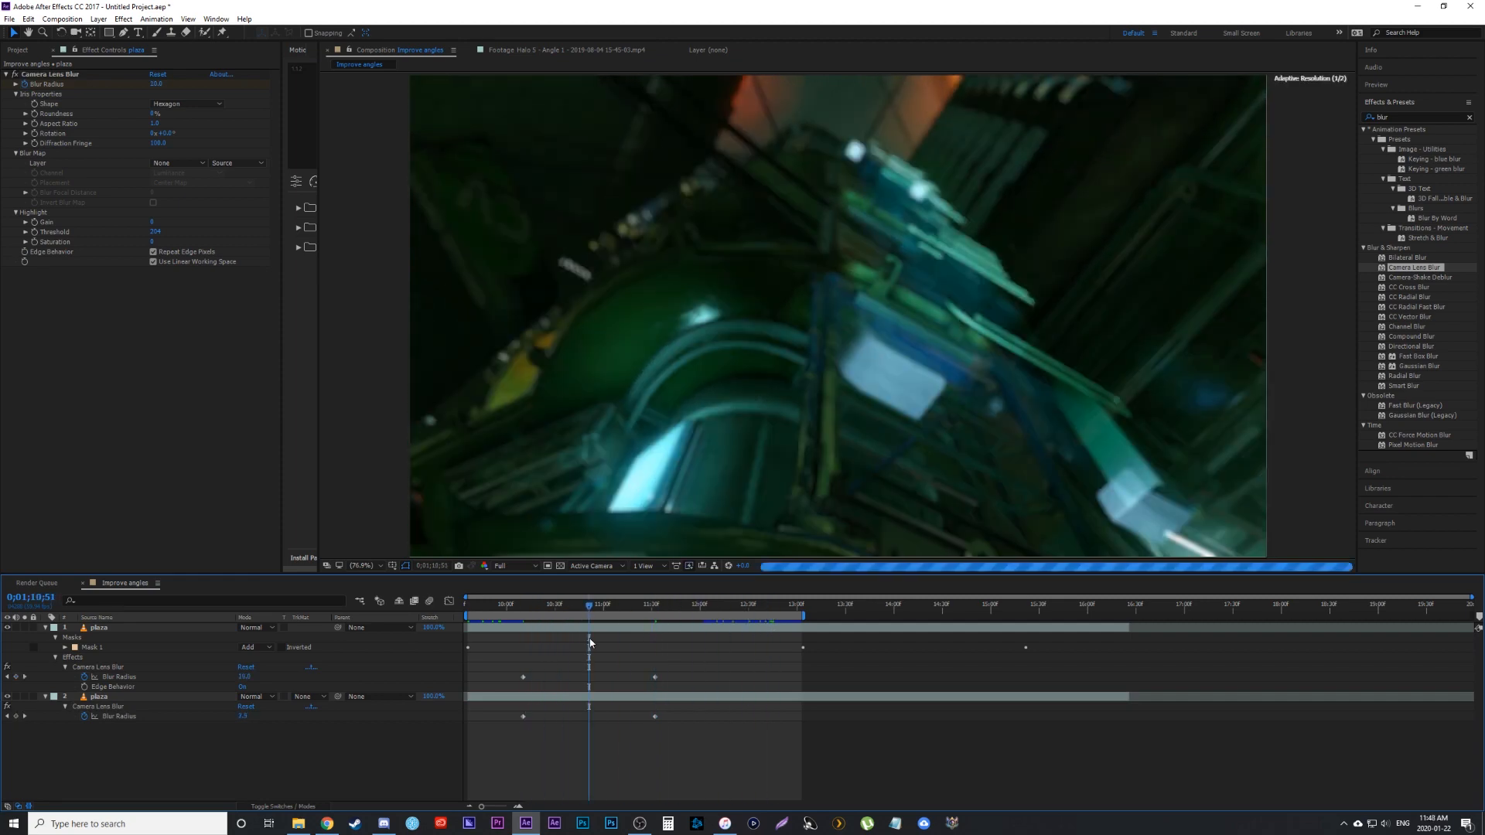
Step: Play back the rack-focus shift and collapse both plaza layers' properties
click(466, 604)
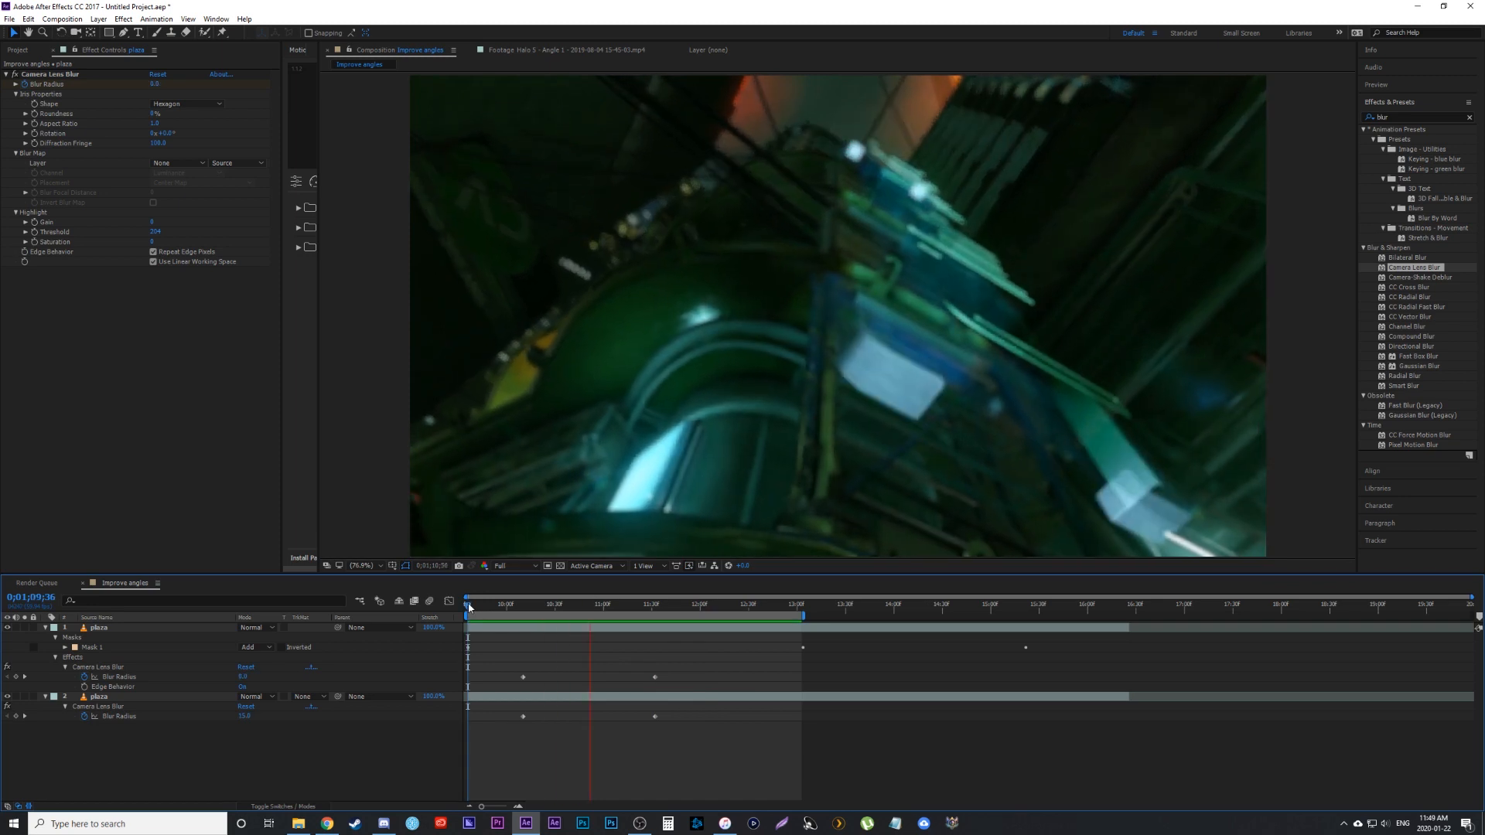
click(781, 606)
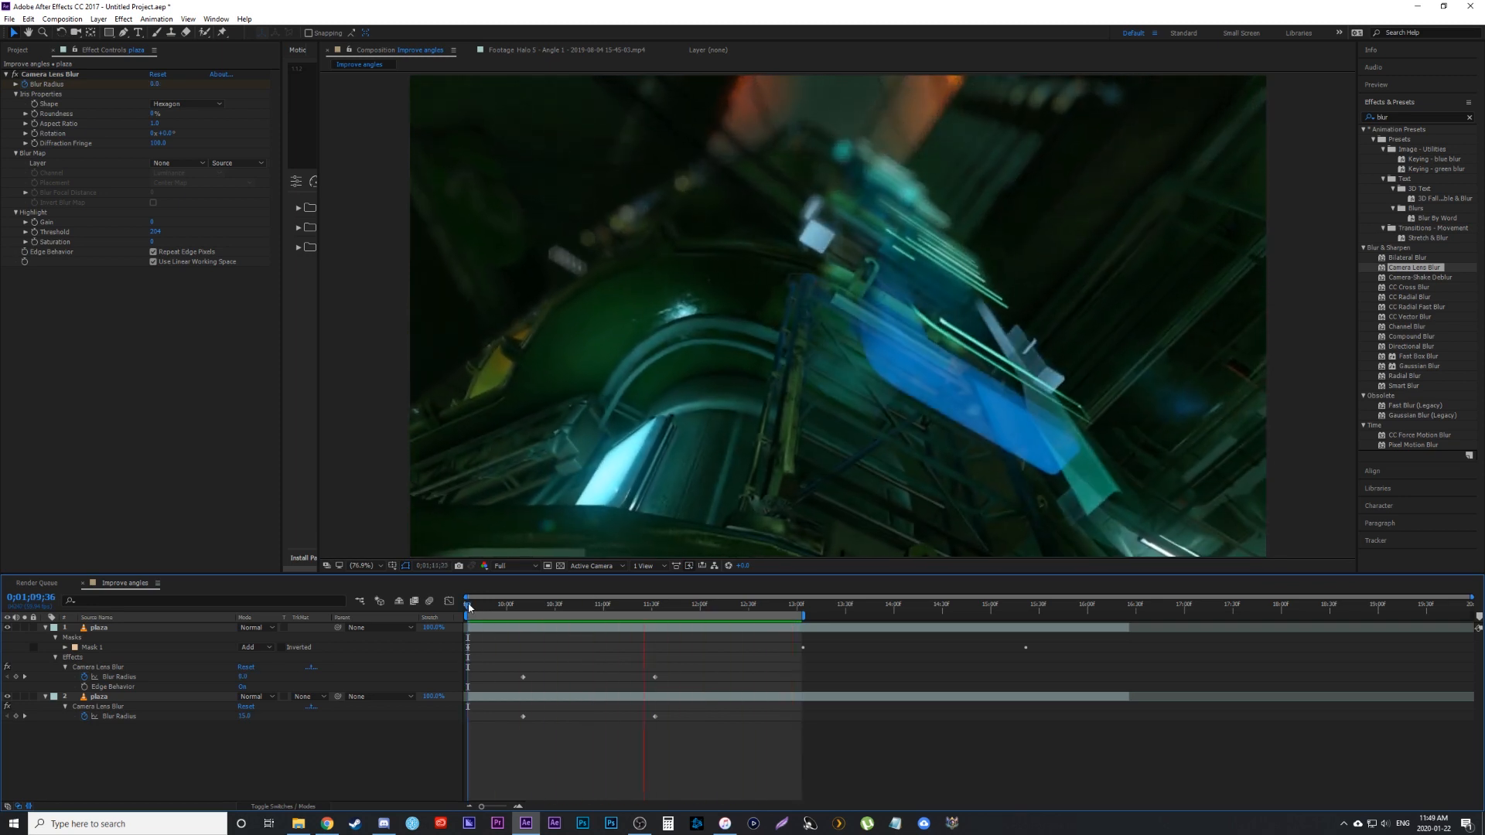
drag(467, 605, 501, 605)
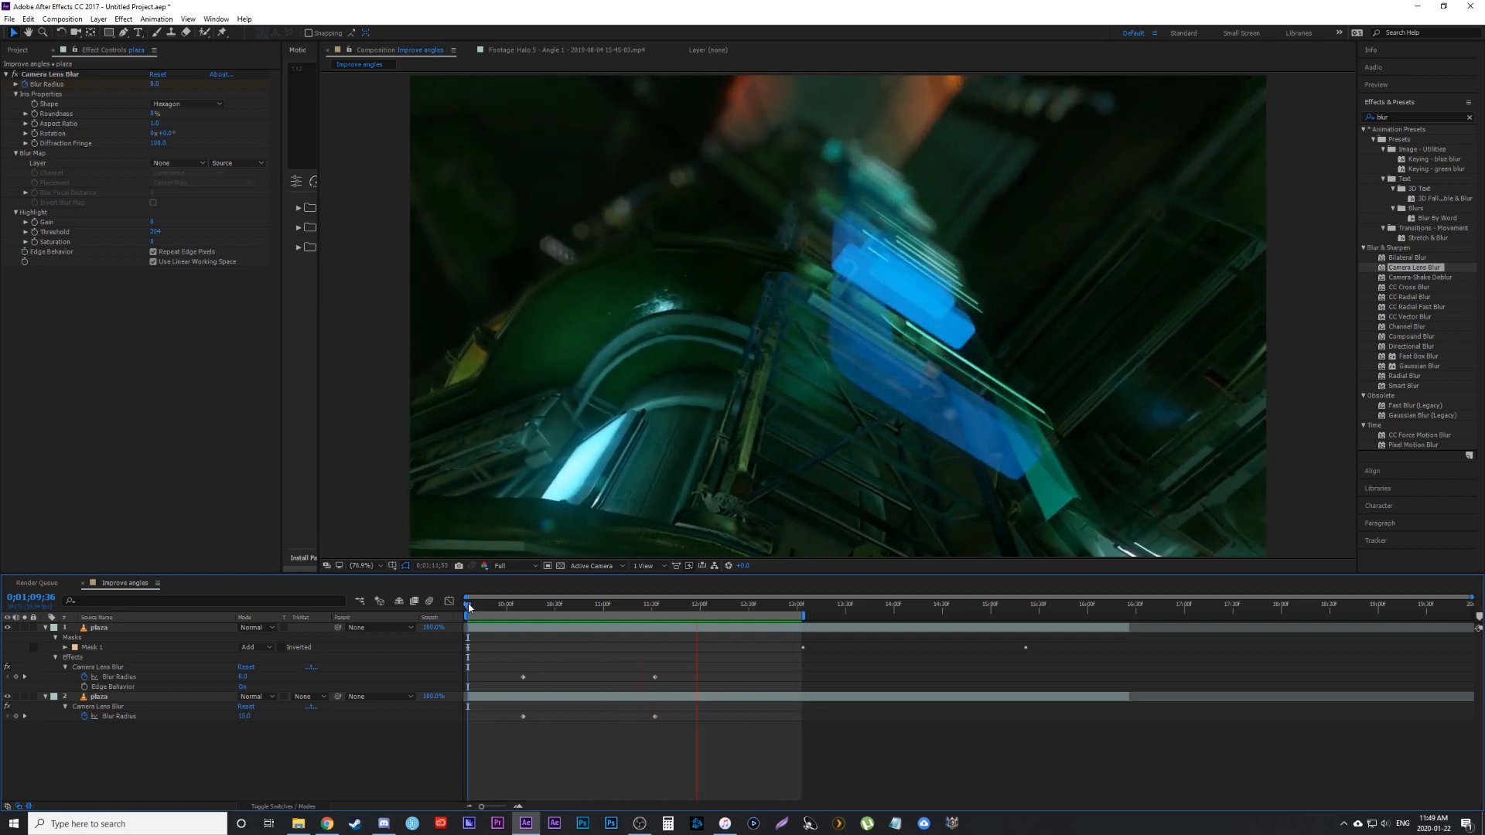
click(551, 610)
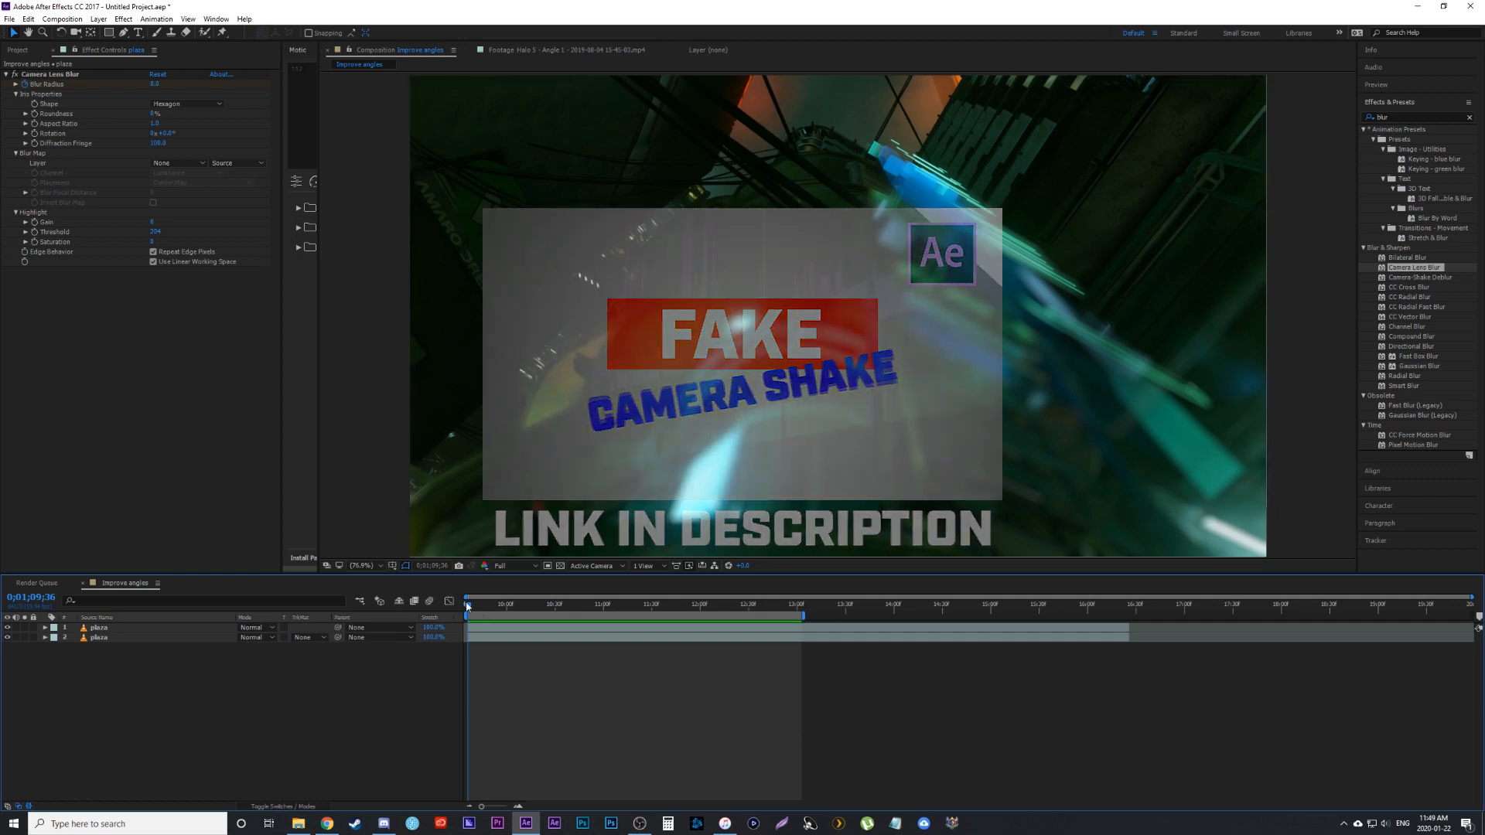
Step: Add an adjustment layer above the footage and search 'wig' for the Wiggle presets
click(116, 20)
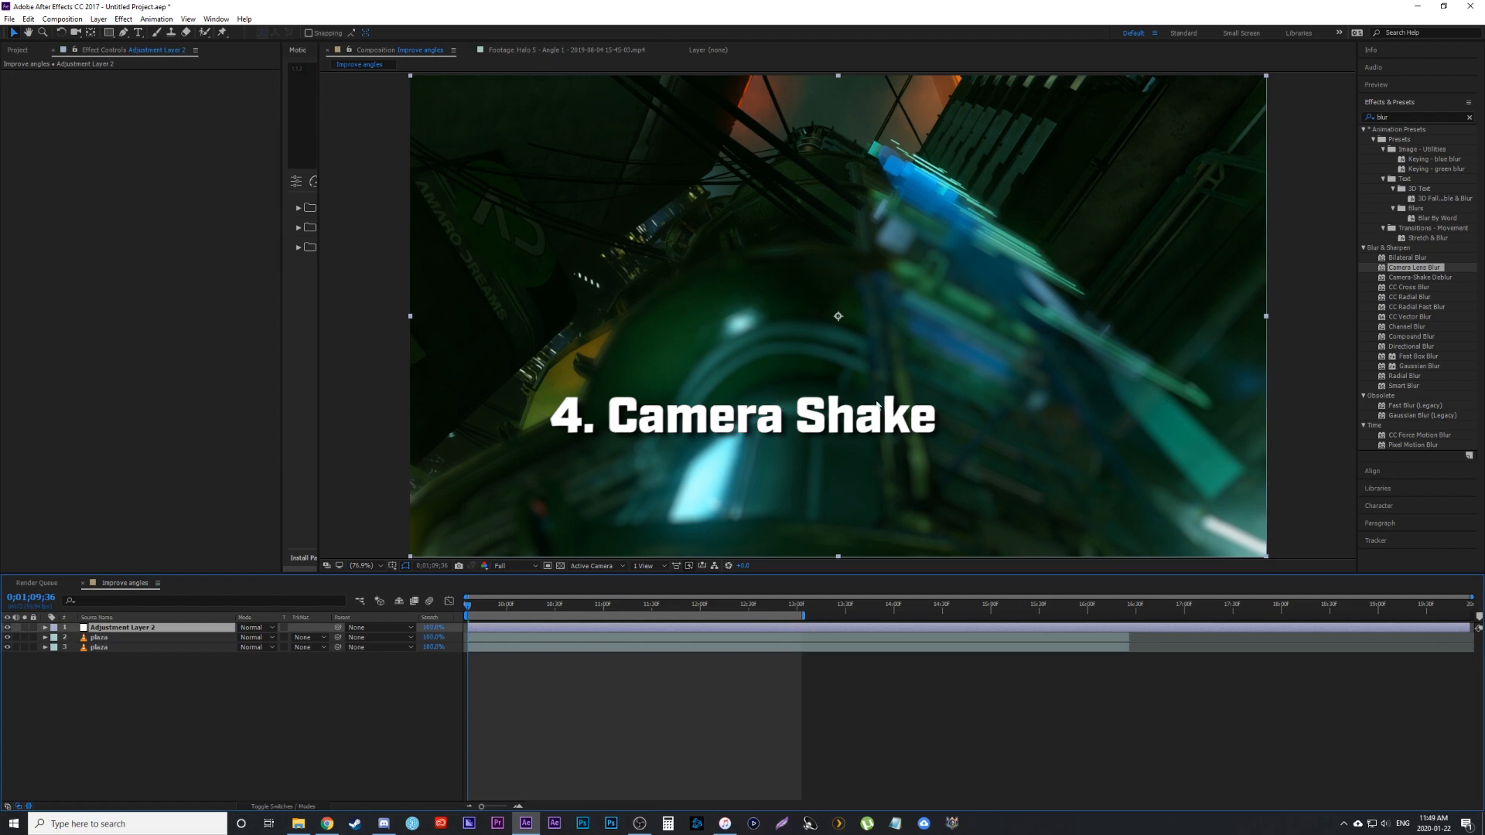
click(1482, 117)
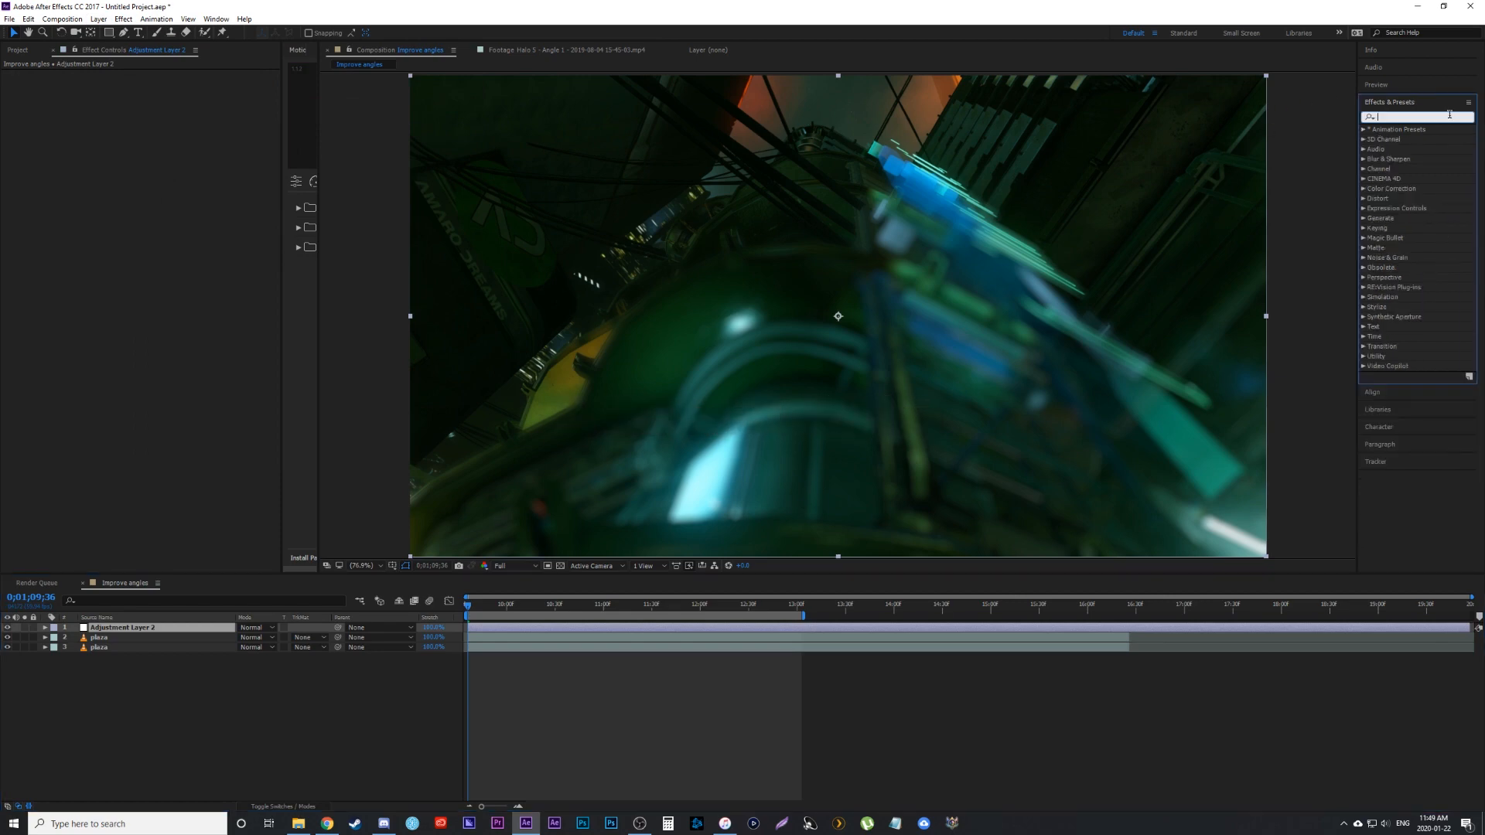
text(wig)
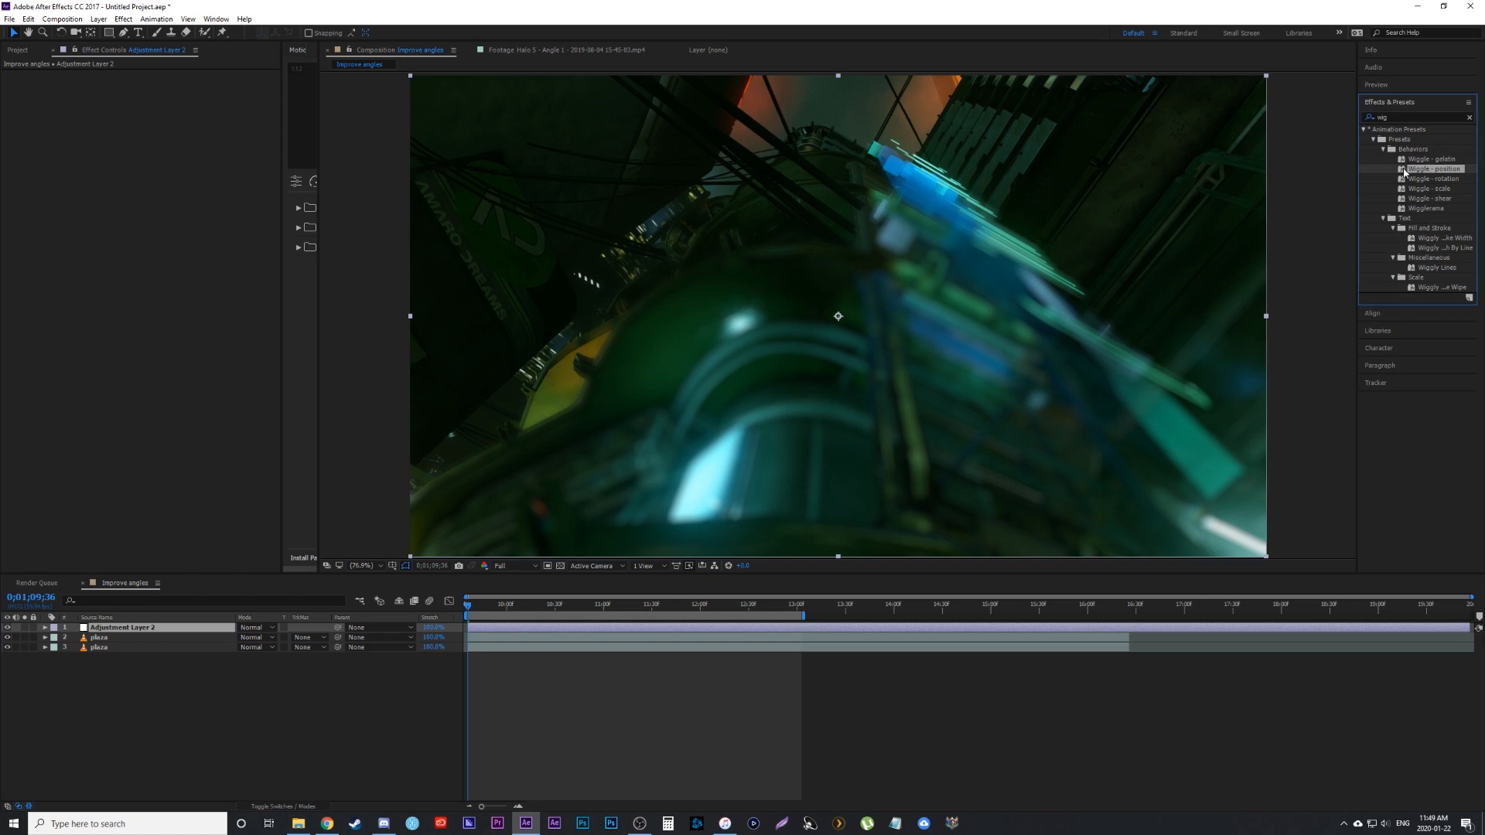
Step: Apply Wiggle - position to the adjustment layer, tune its speed, and clear the search
double_click(1426, 169)
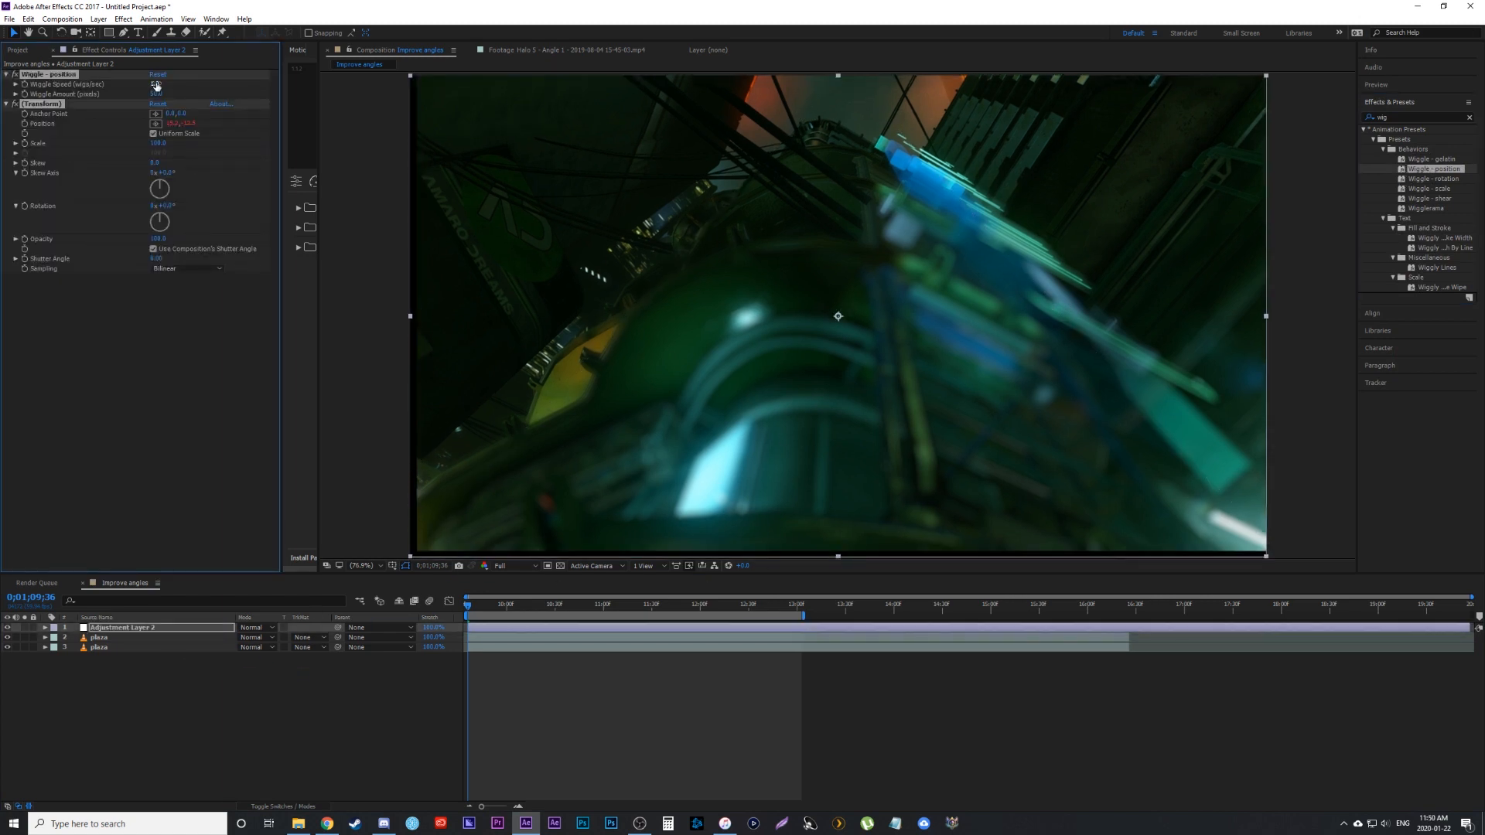
click(158, 83)
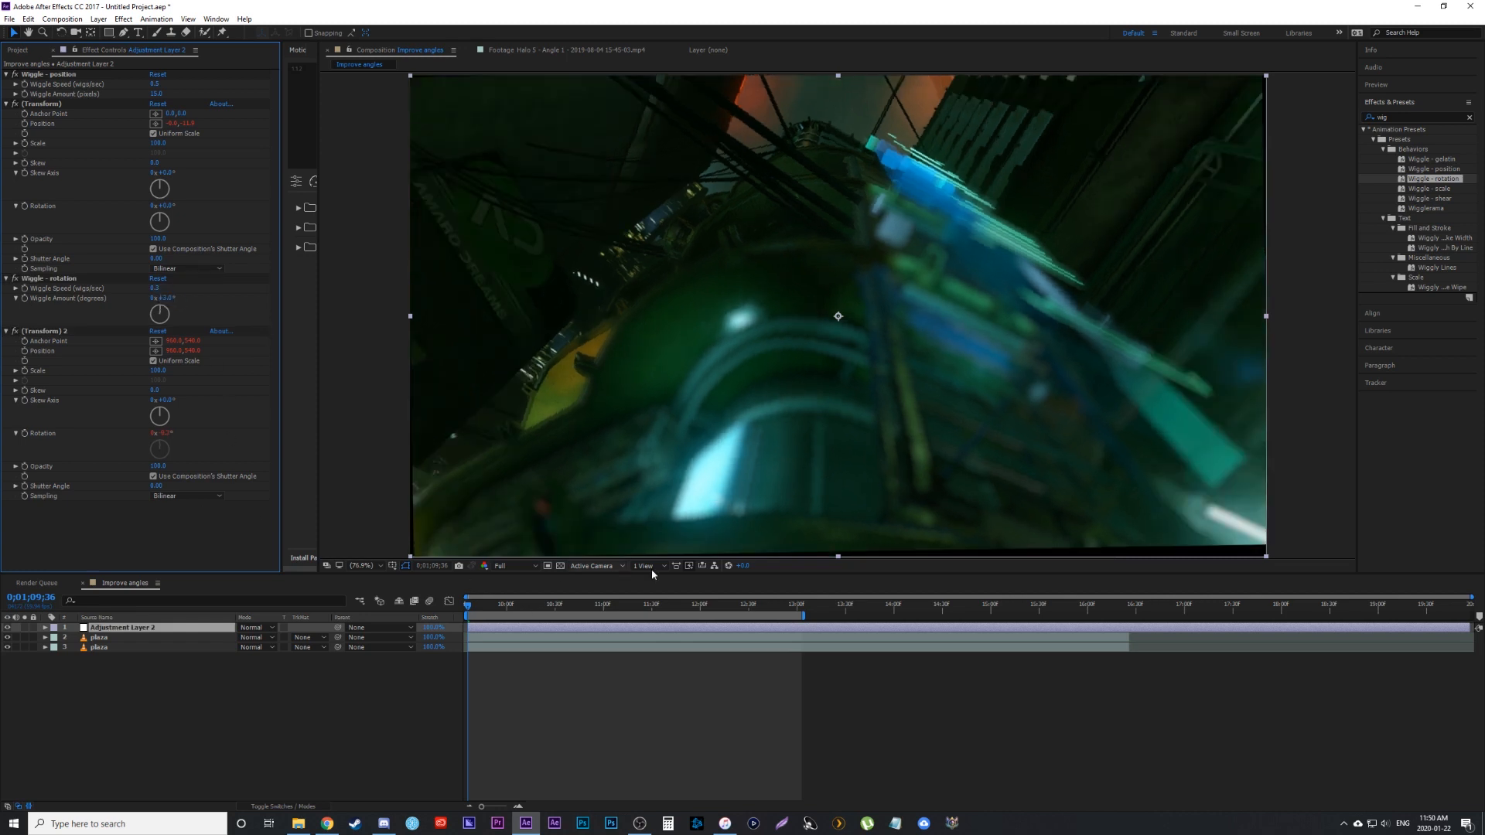
click(704, 616)
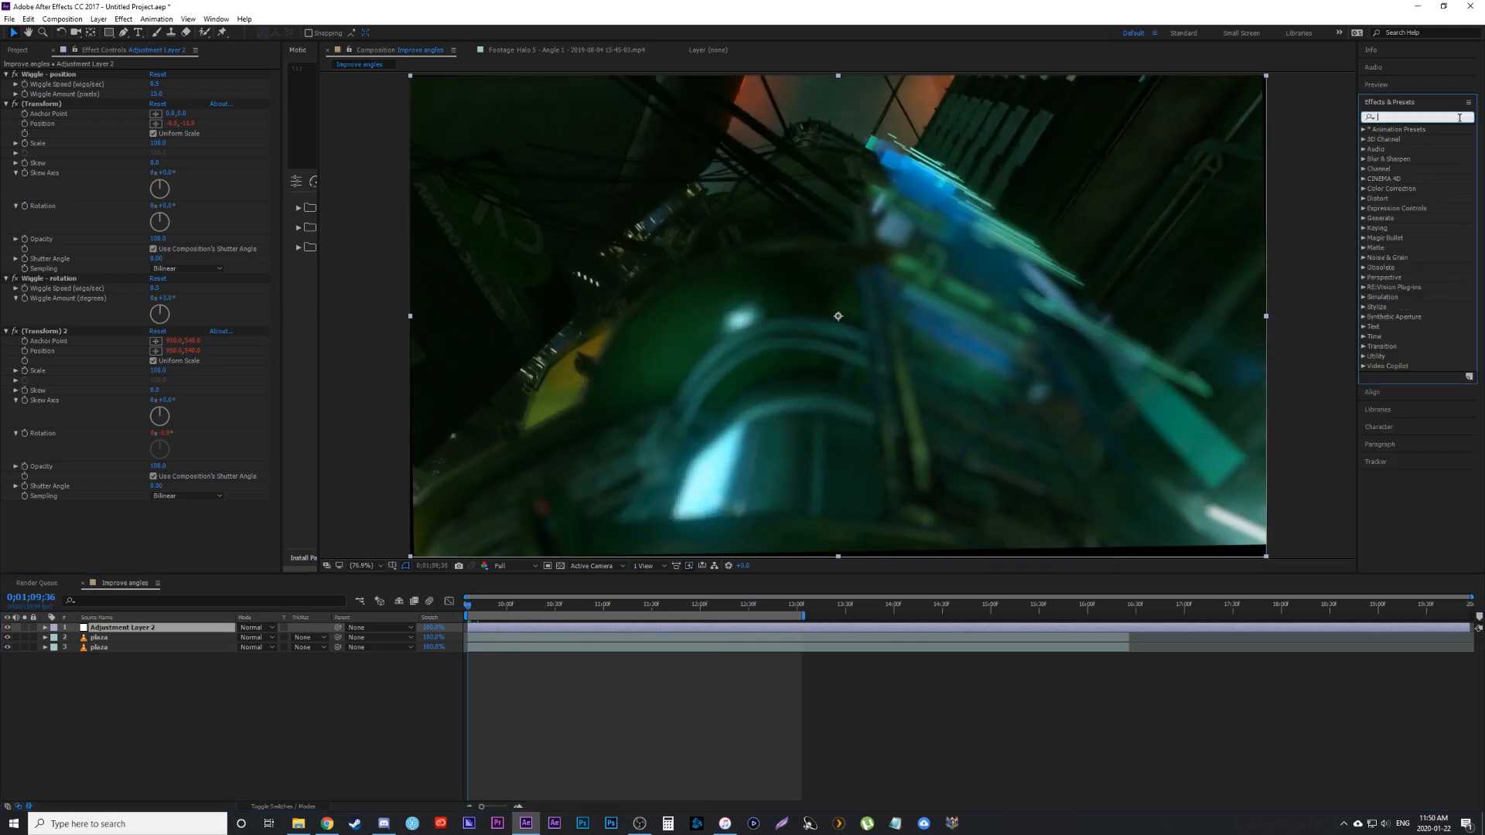
Step: Search 'trans' and apply Distort > Transform as a third effect on the adjustment layer
text(trans)
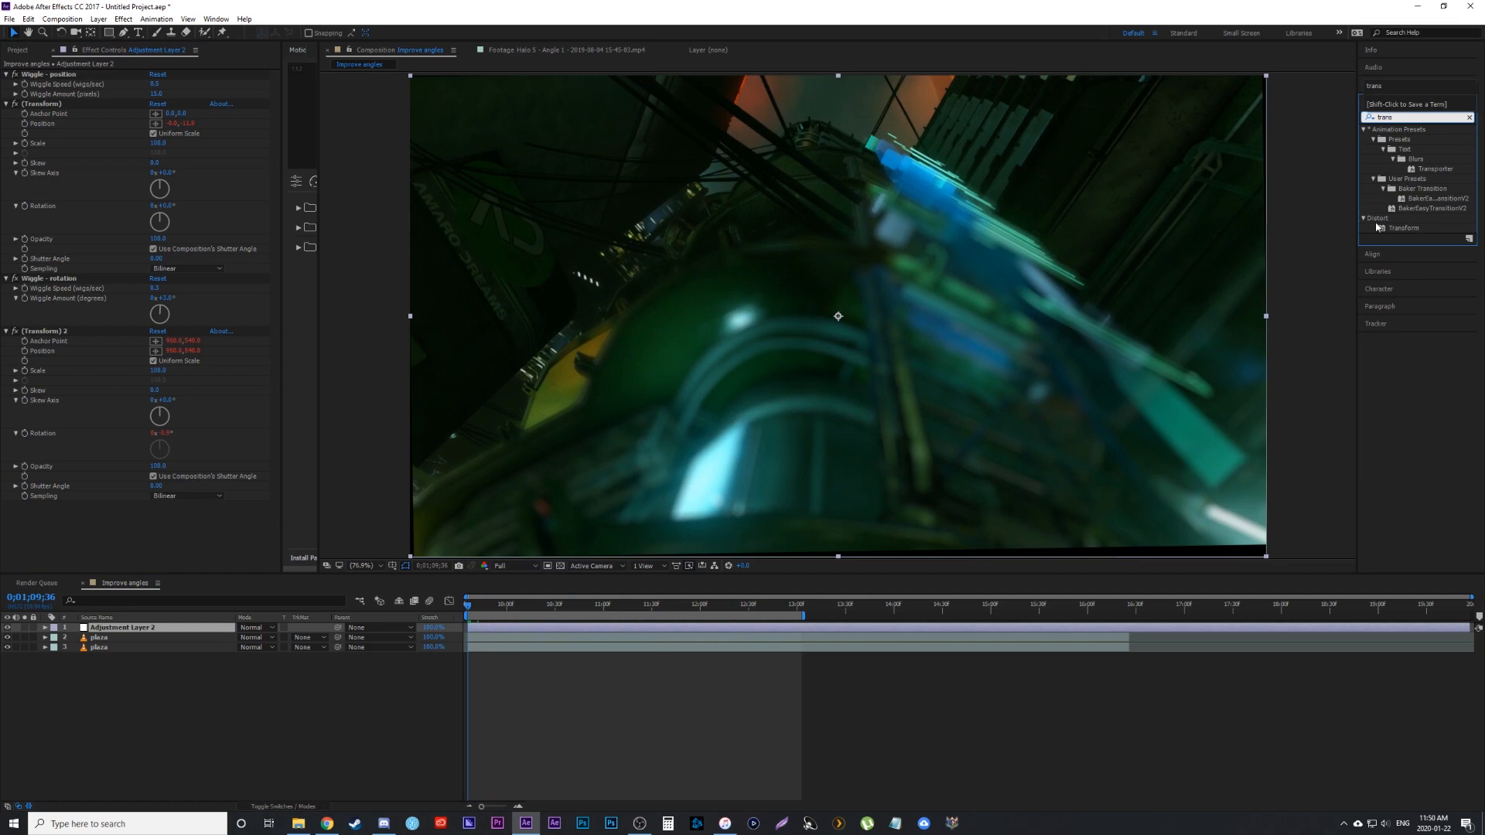
click(1400, 227)
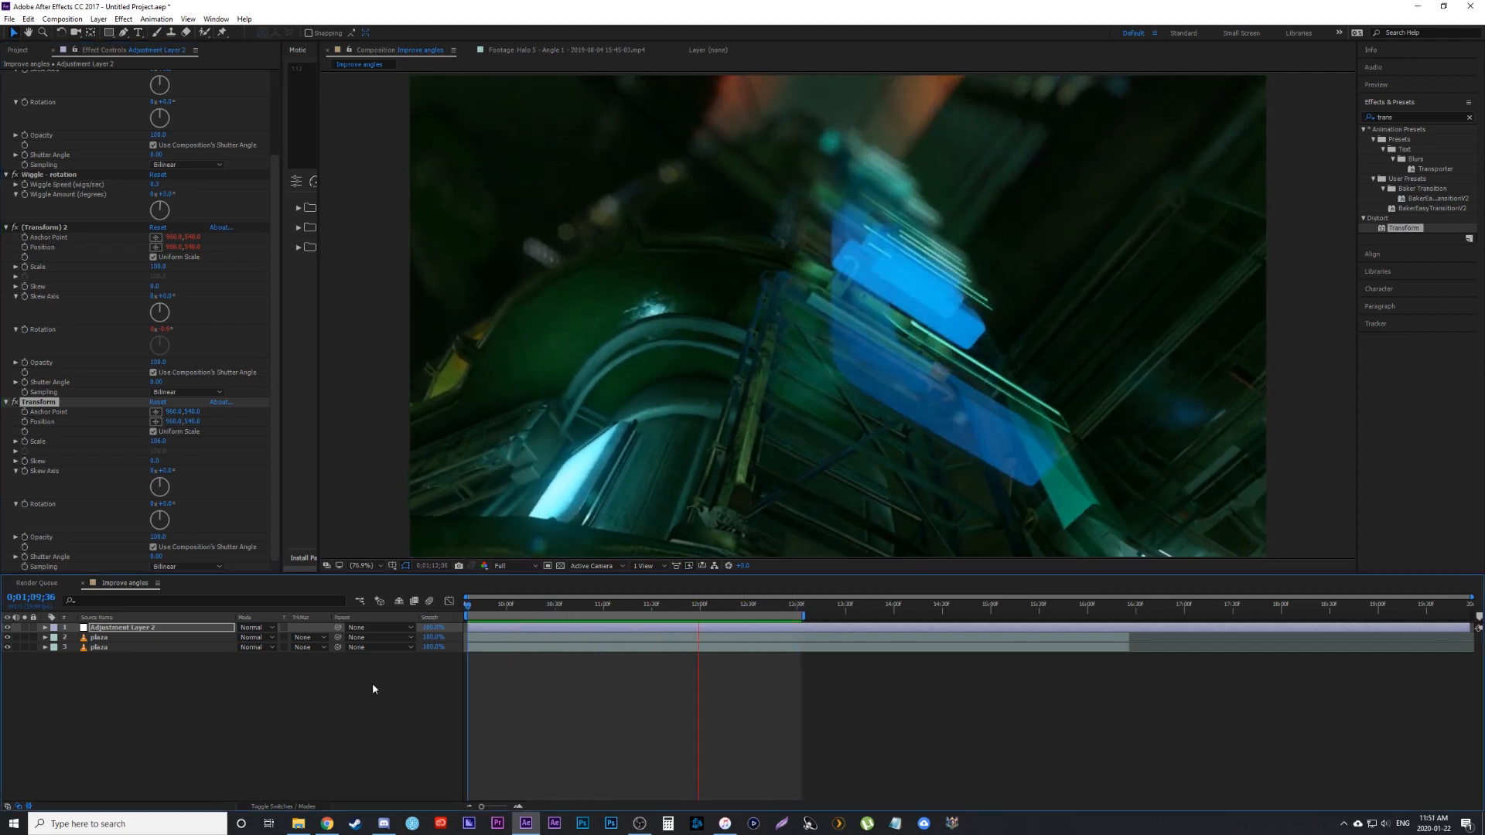
click(557, 603)
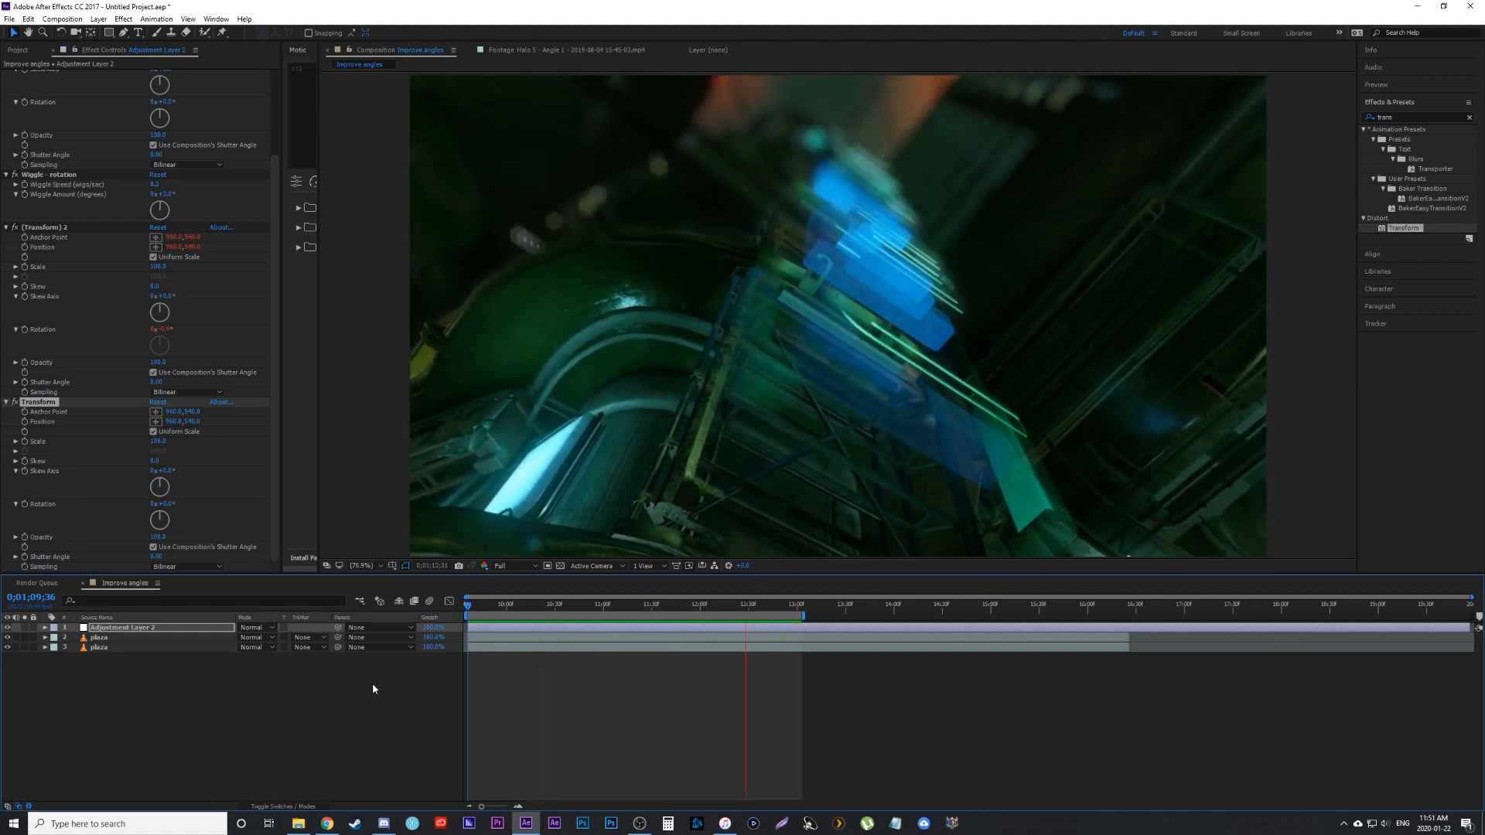
click(653, 625)
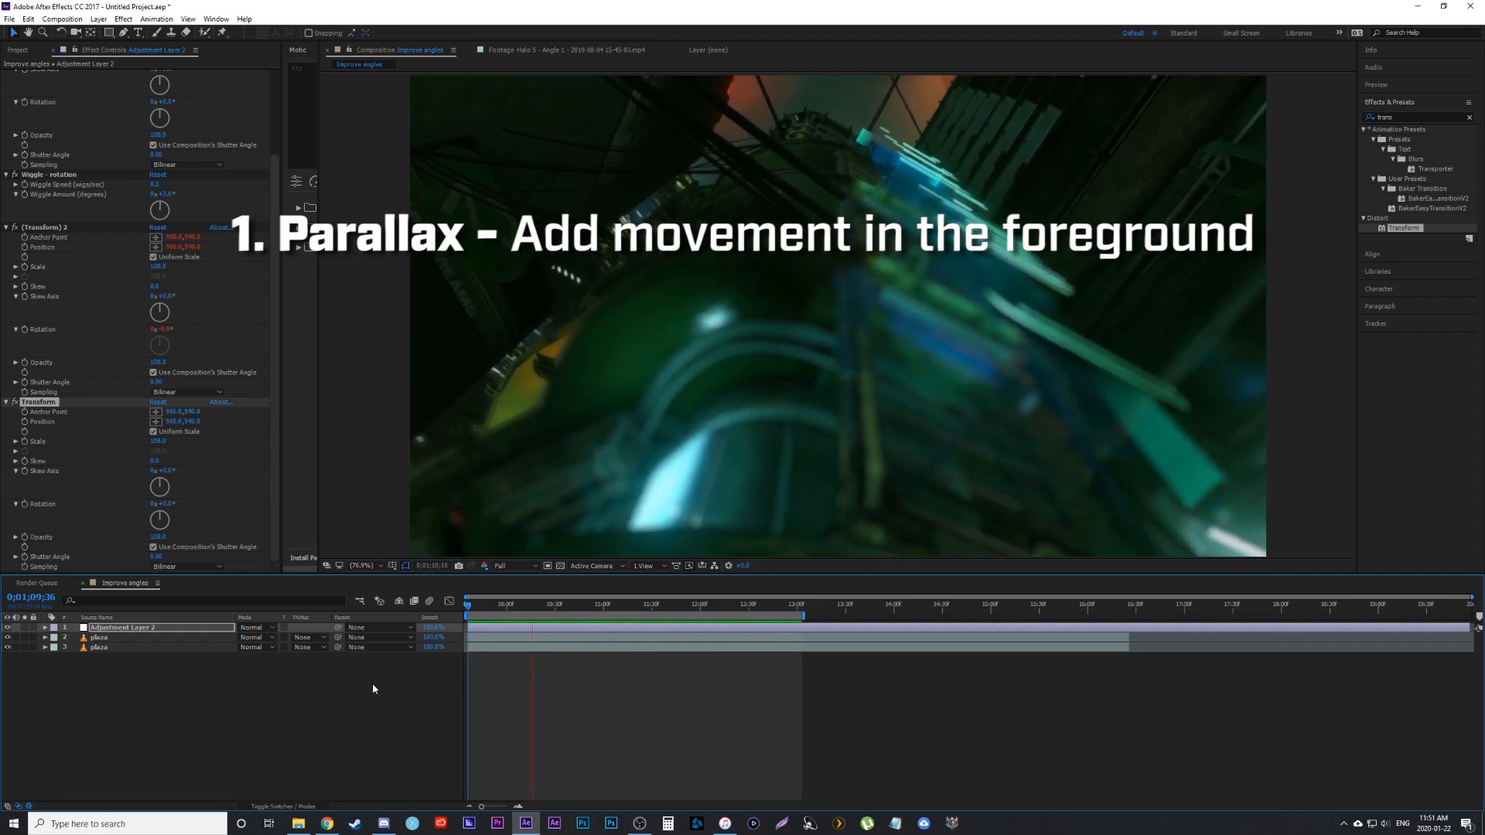
click(730, 615)
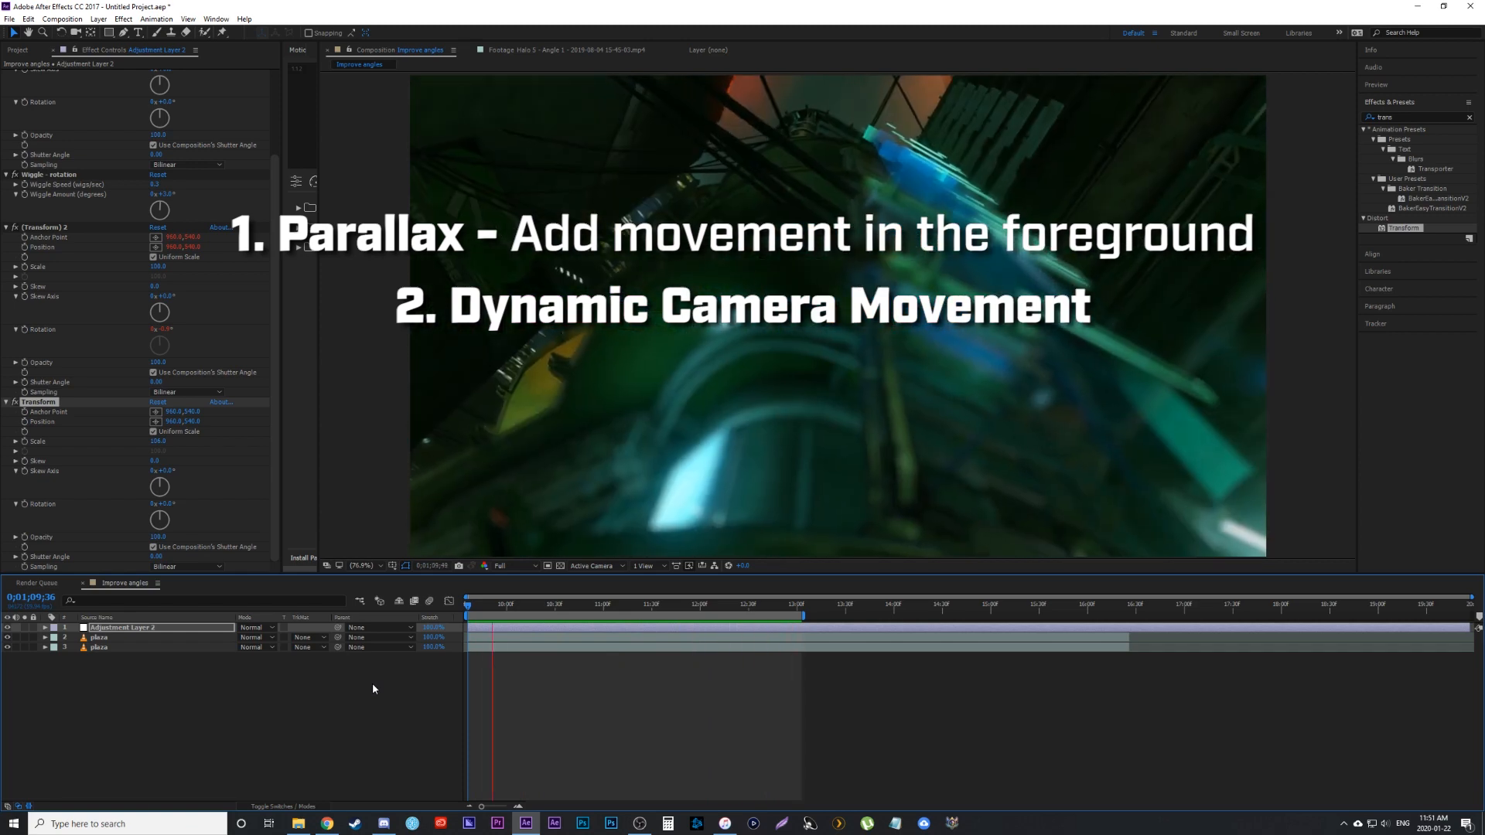
click(683, 603)
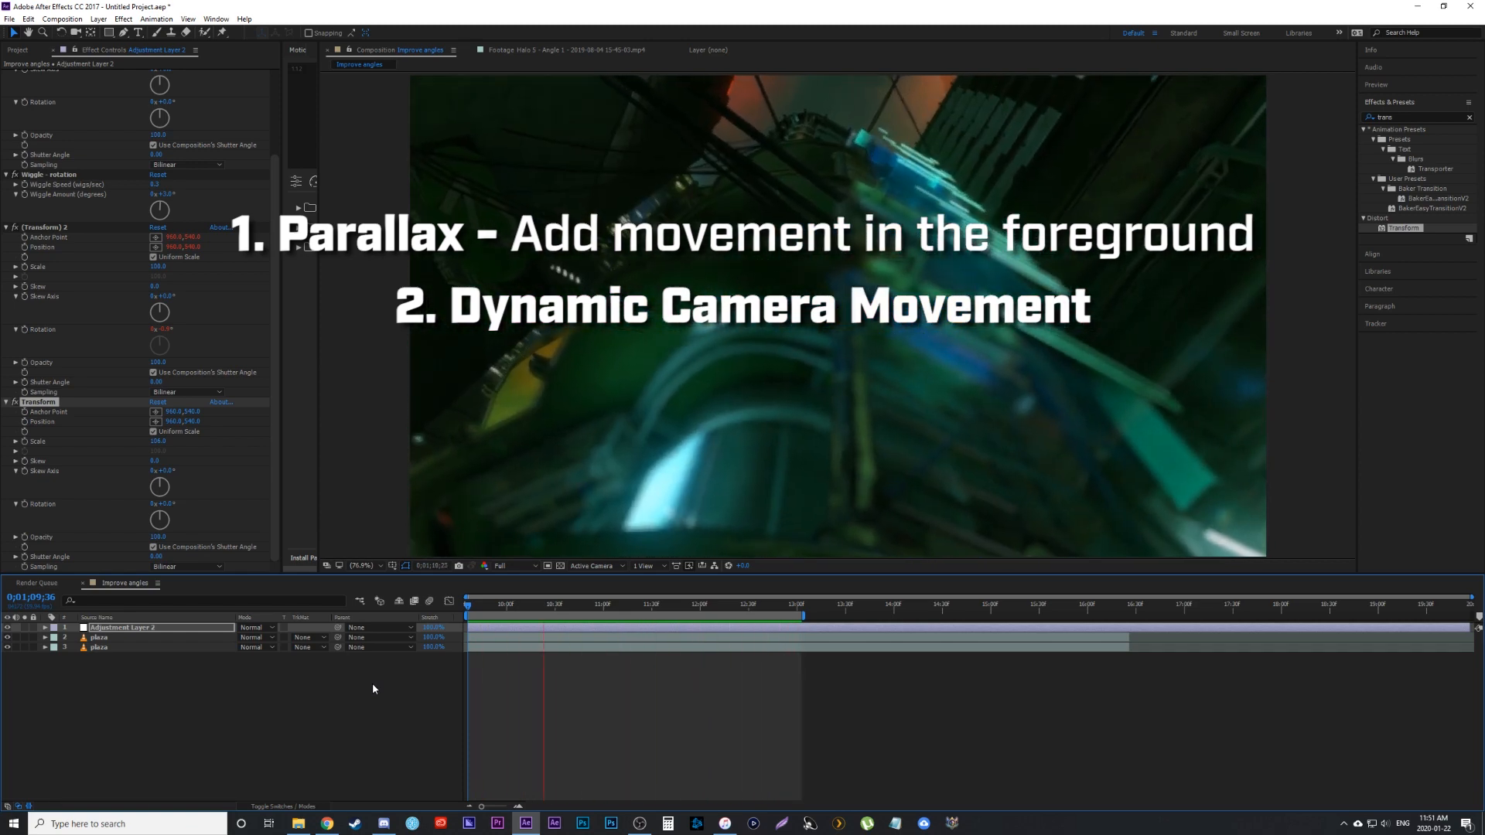
click(768, 615)
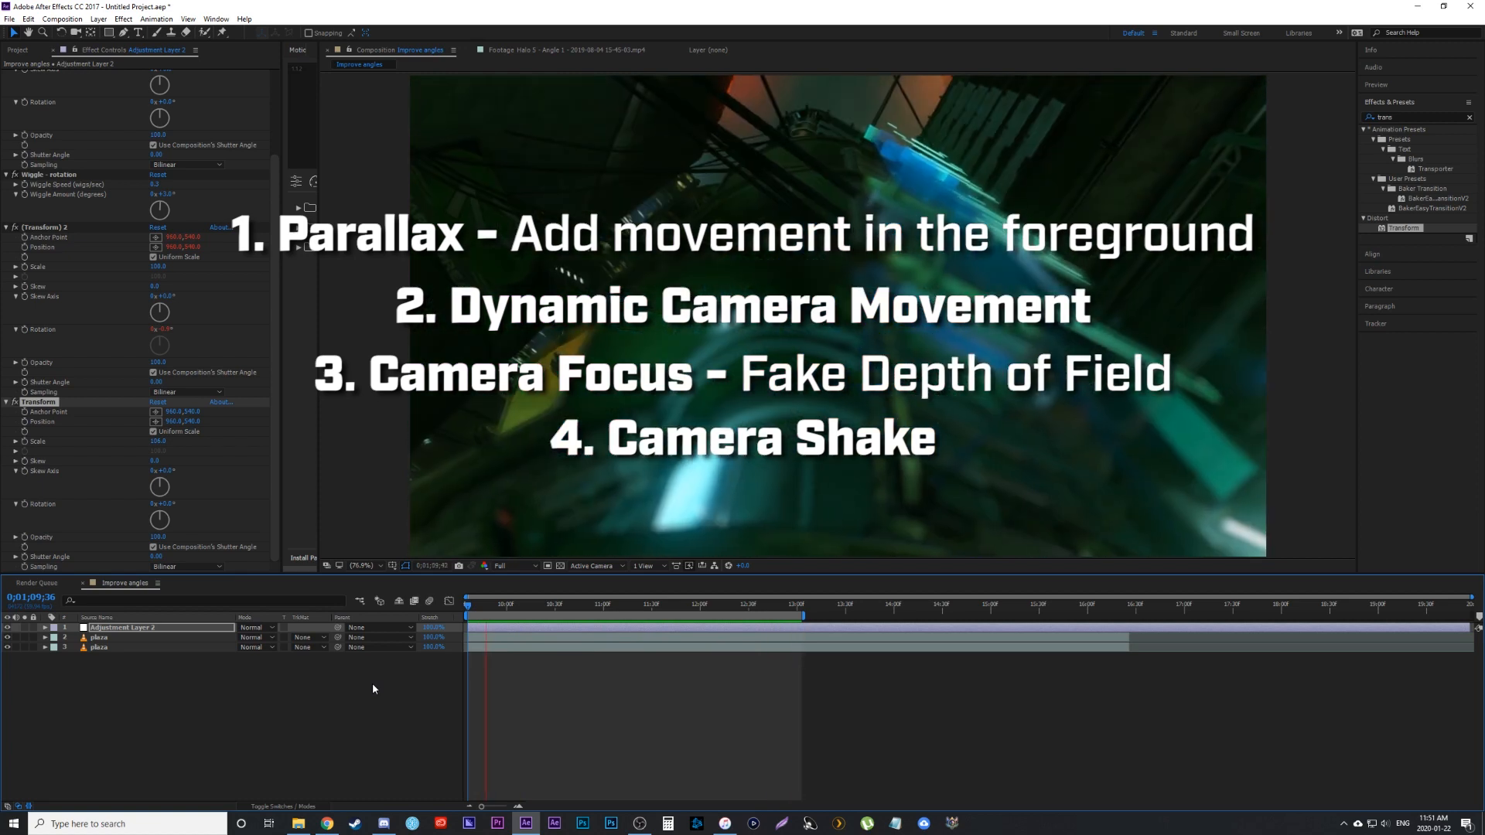
click(677, 613)
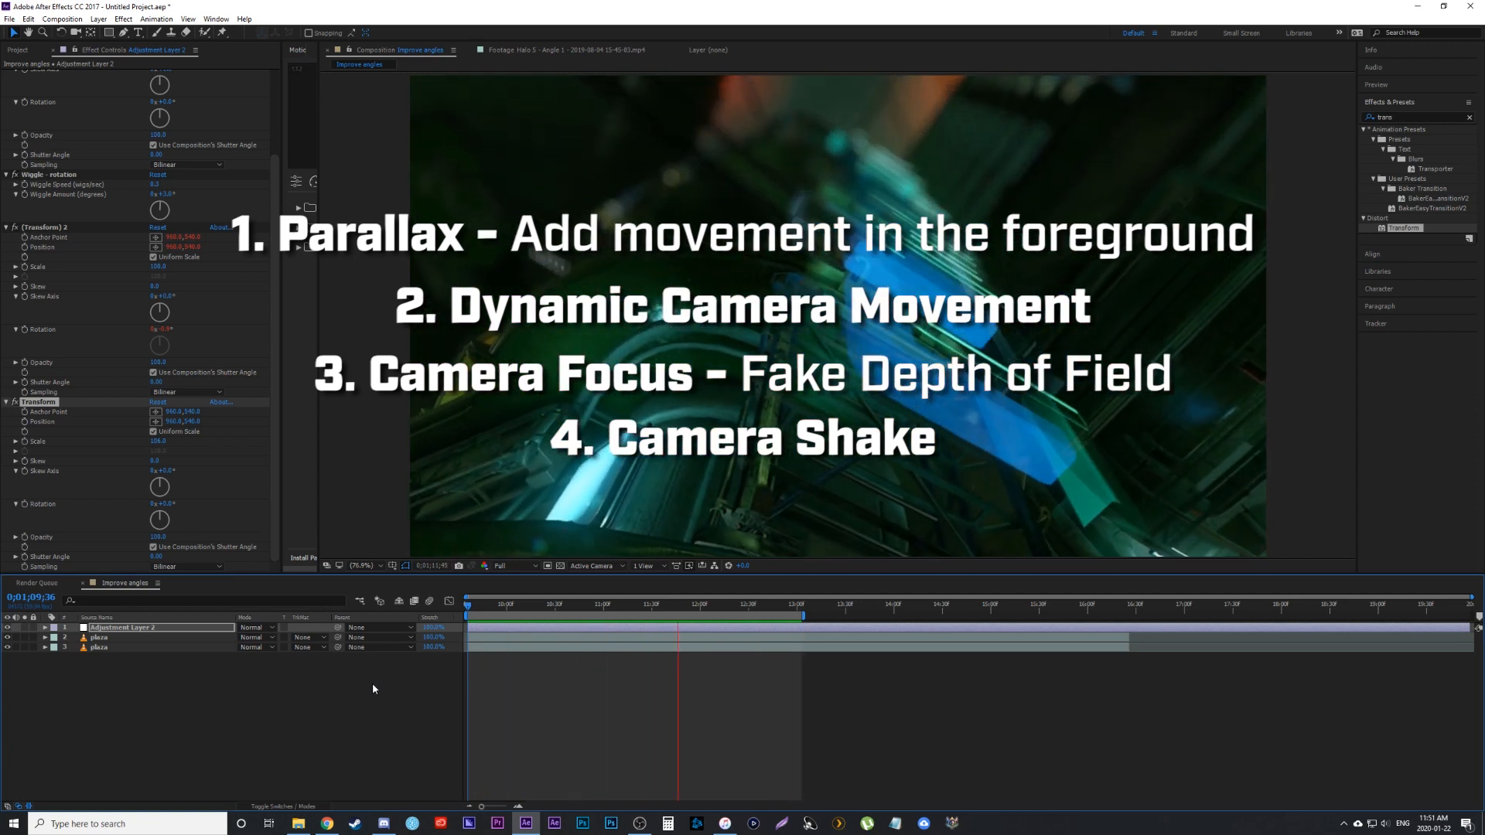